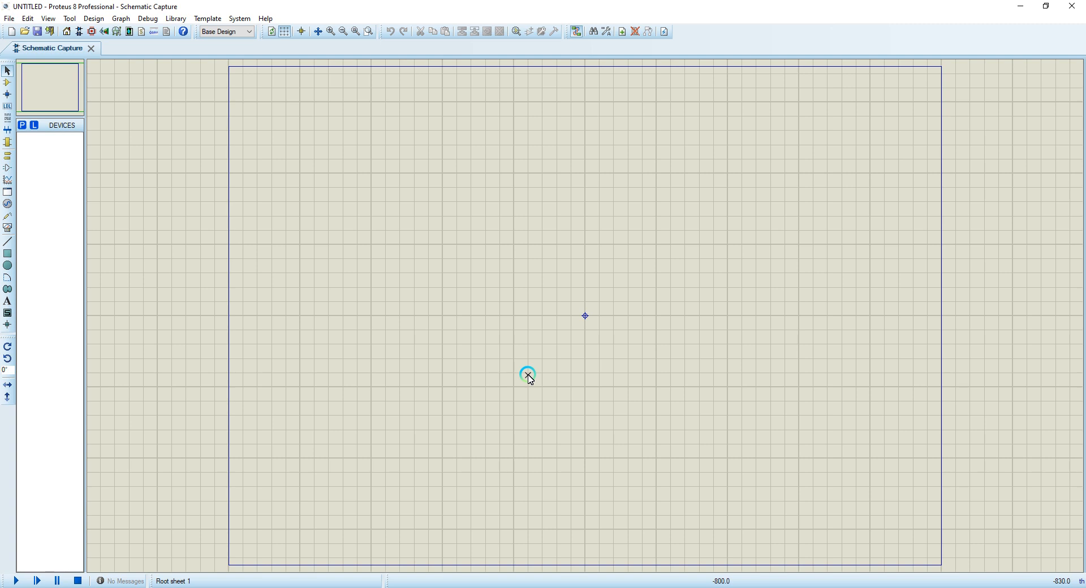
pyautogui.moveTo(466, 308)
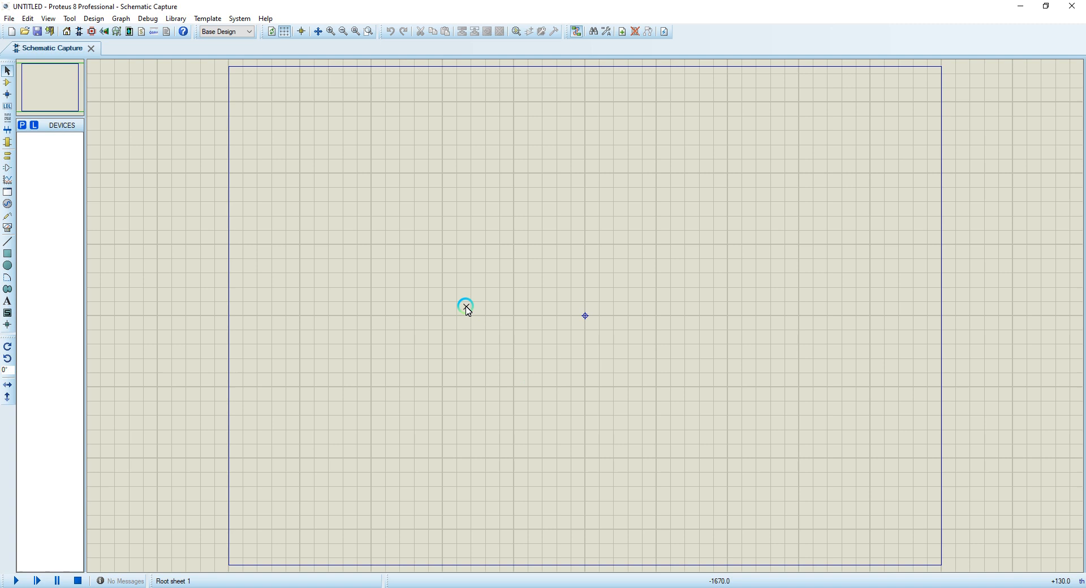
pyautogui.moveTo(120, 151)
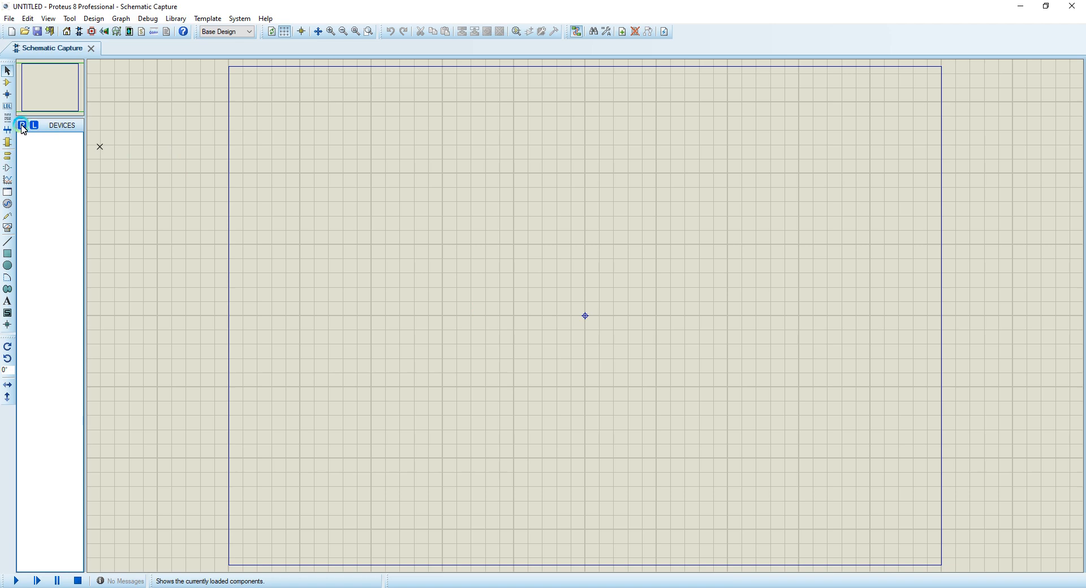
# Search Pick Devices for 'lamp' and 'VSOURCE' and add the voltage source to the project
pyautogui.click(22, 126)
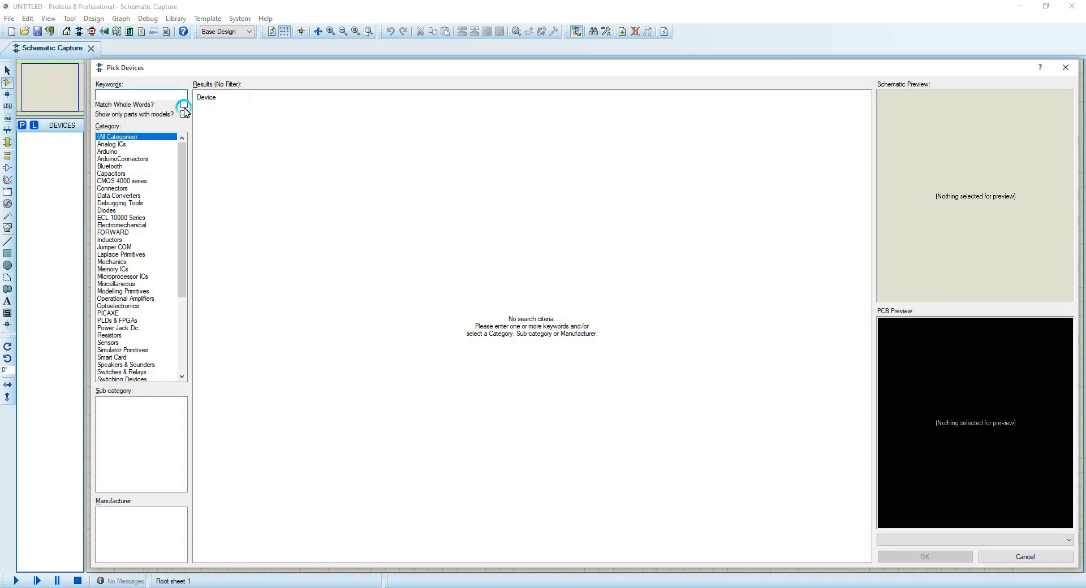
pyautogui.write('lamp')
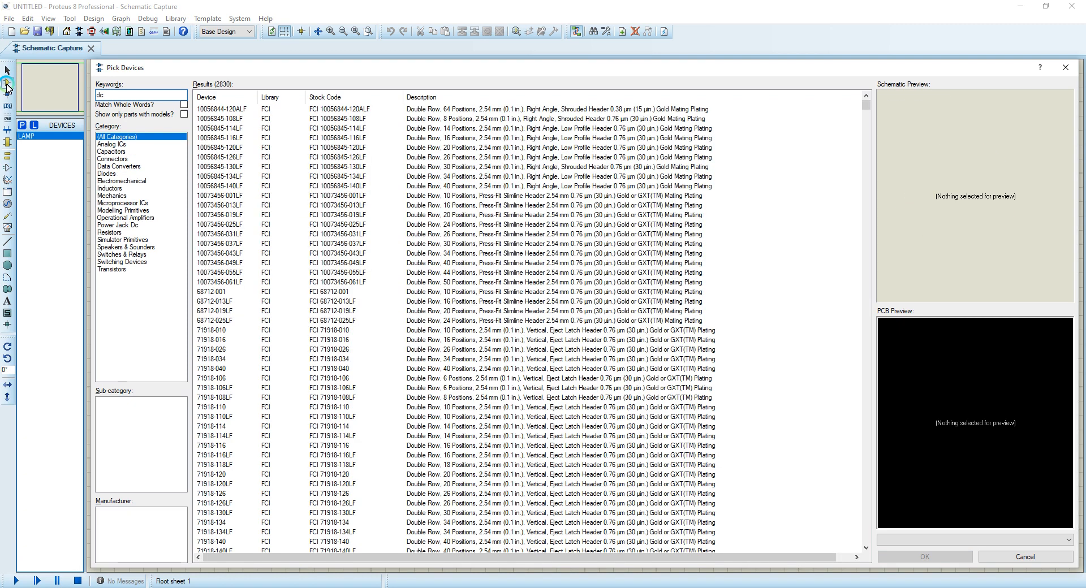
pyautogui.tripleClick(111, 94)
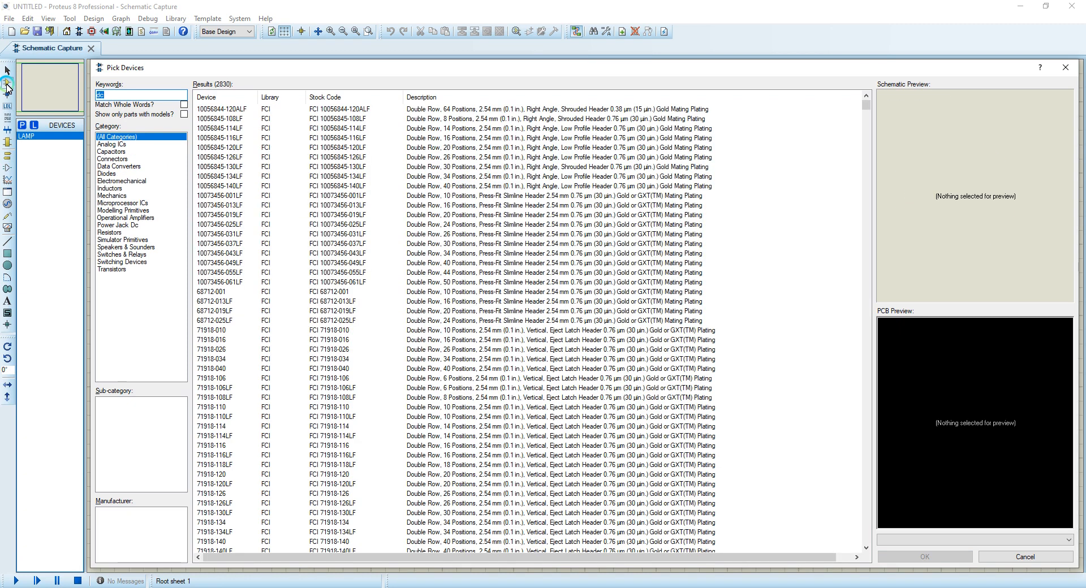
pyautogui.write('VSOURC')
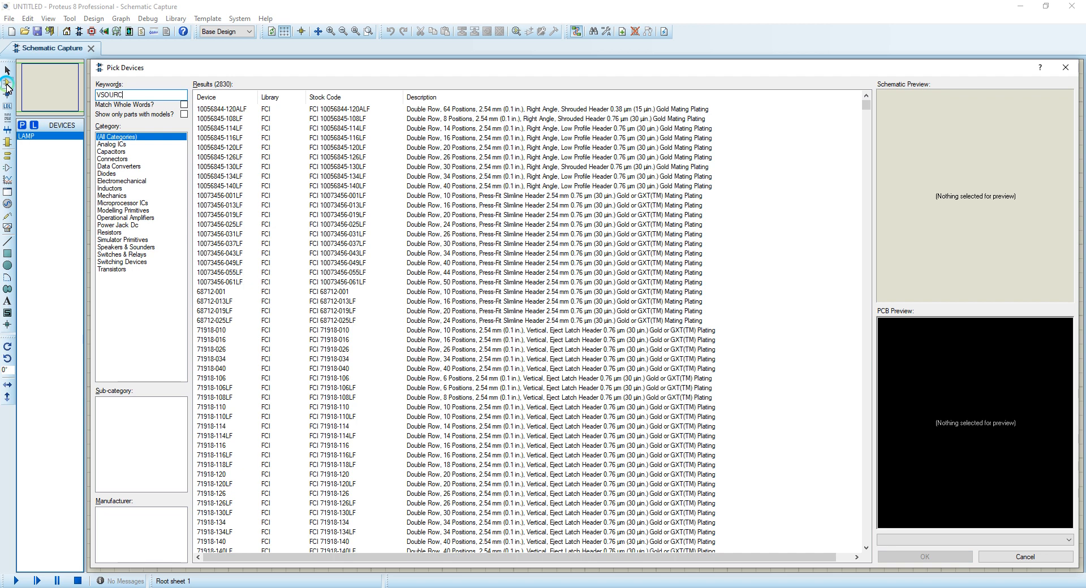
pyautogui.click(211, 148)
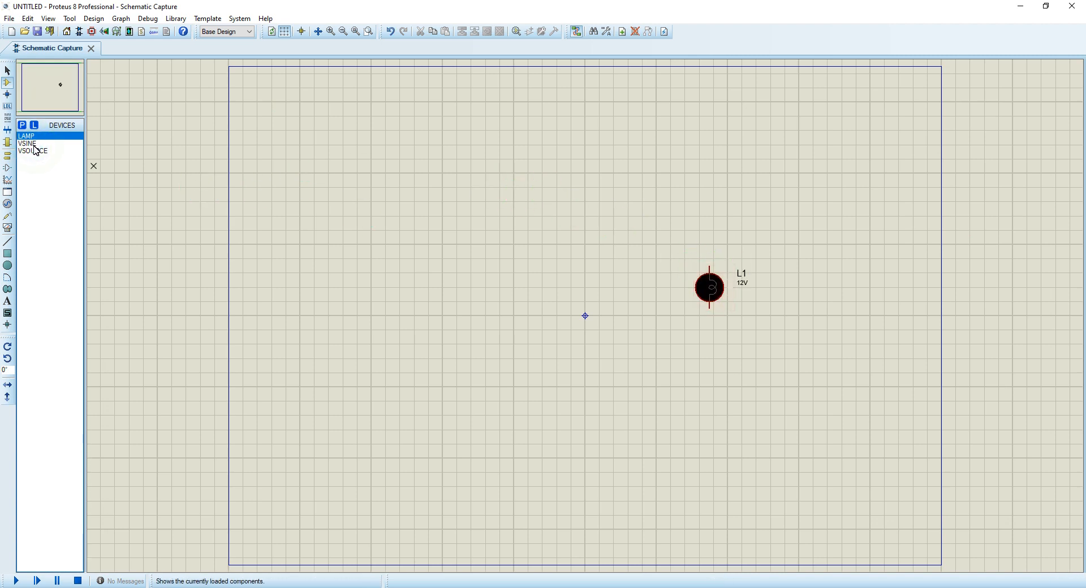
# Place voltage source V1 left of lamp L1 and wire it to the lamp
pyautogui.click(31, 151)
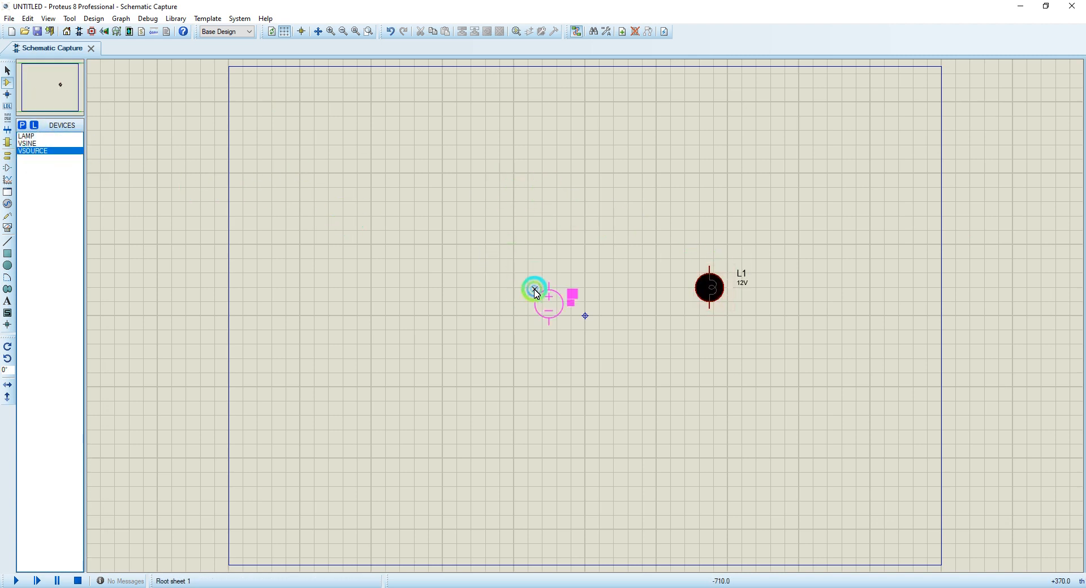
pyautogui.click(521, 288)
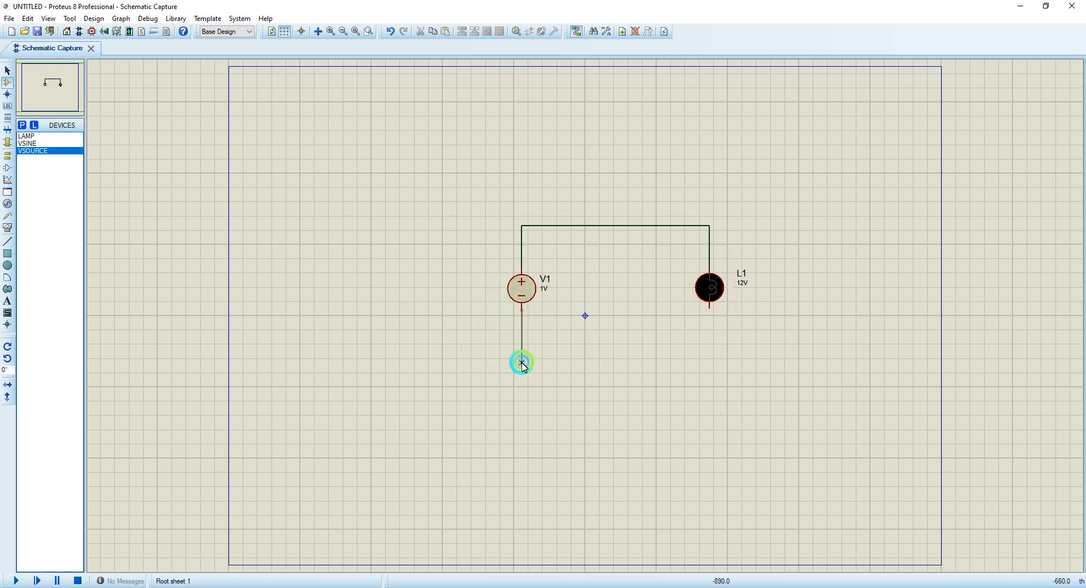
pyautogui.moveTo(521, 364); pyautogui.dragTo(710, 309)
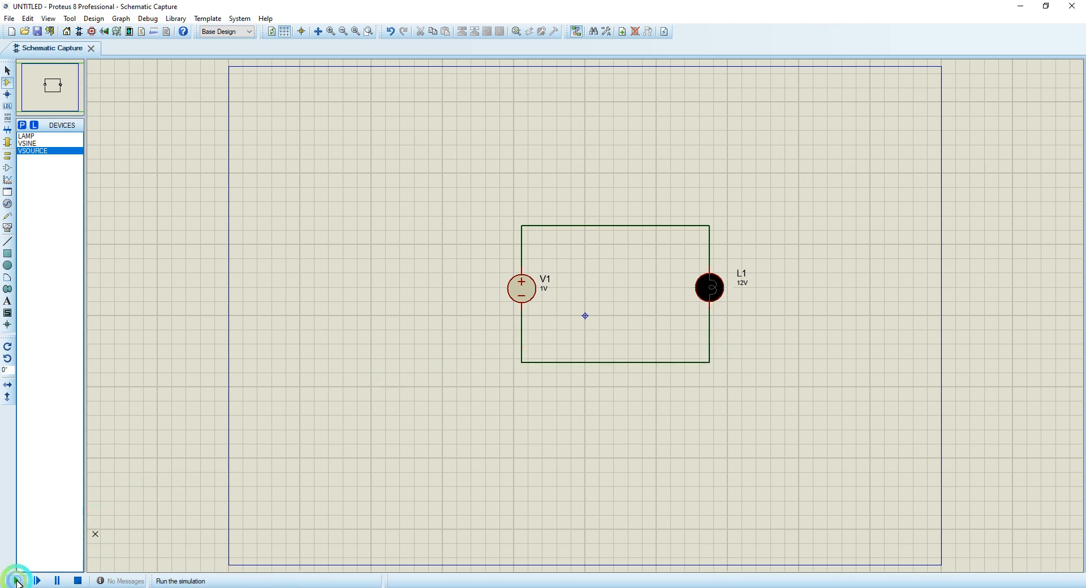
# Run a trial simulation, set V1's value to 12V, then start the simulation again
pyautogui.click(17, 581)
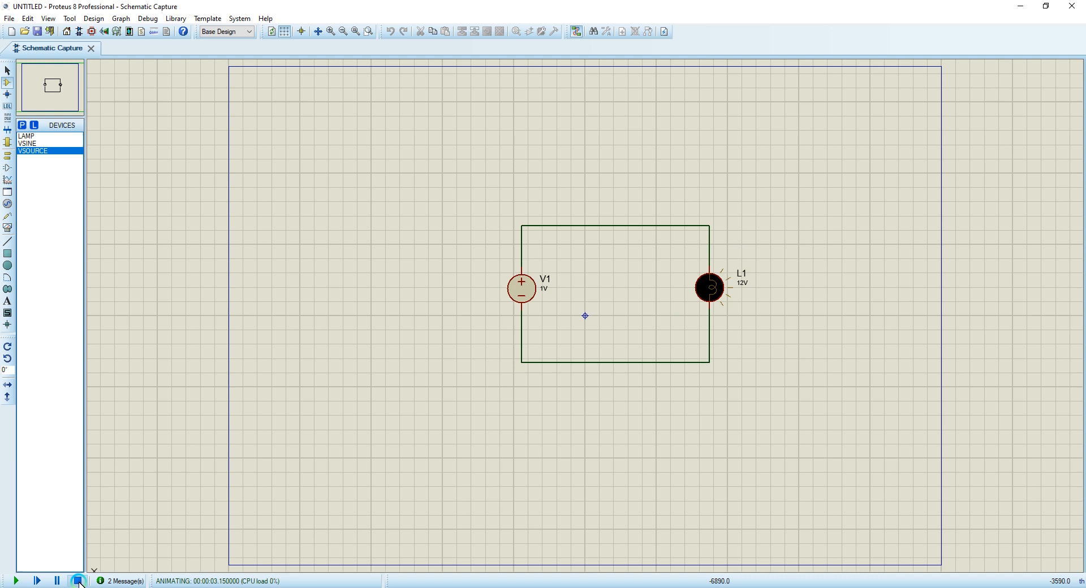
pyautogui.click(78, 581)
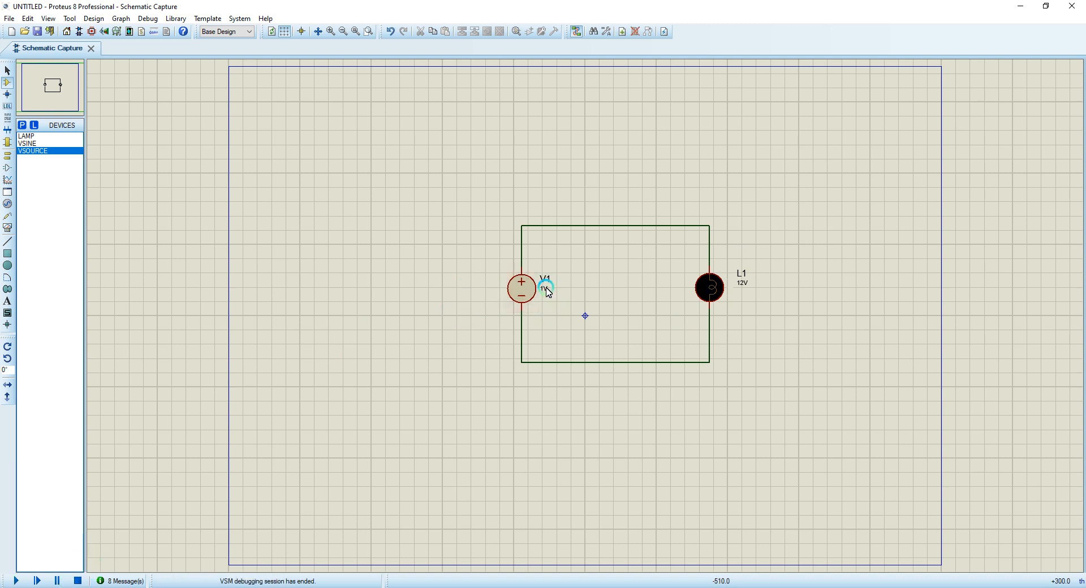
pyautogui.doubleClick(521, 286)
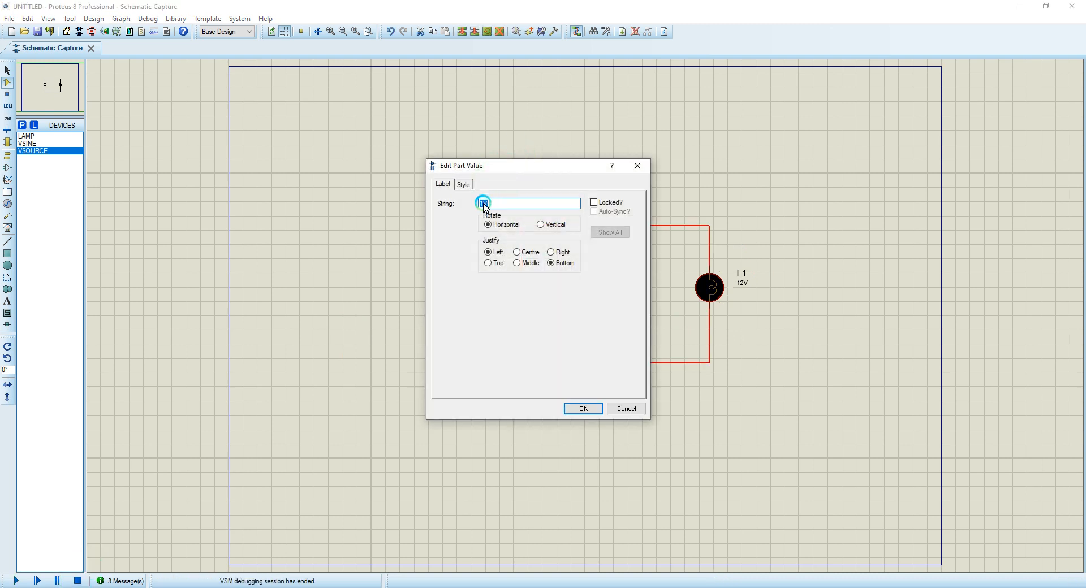
pyautogui.write('12V')
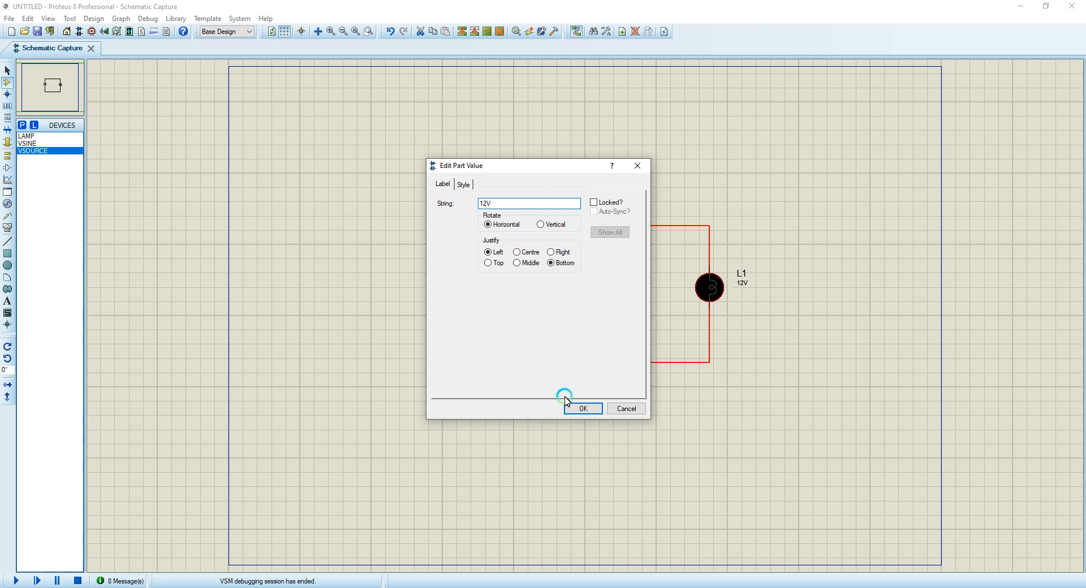
pyautogui.click(582, 408)
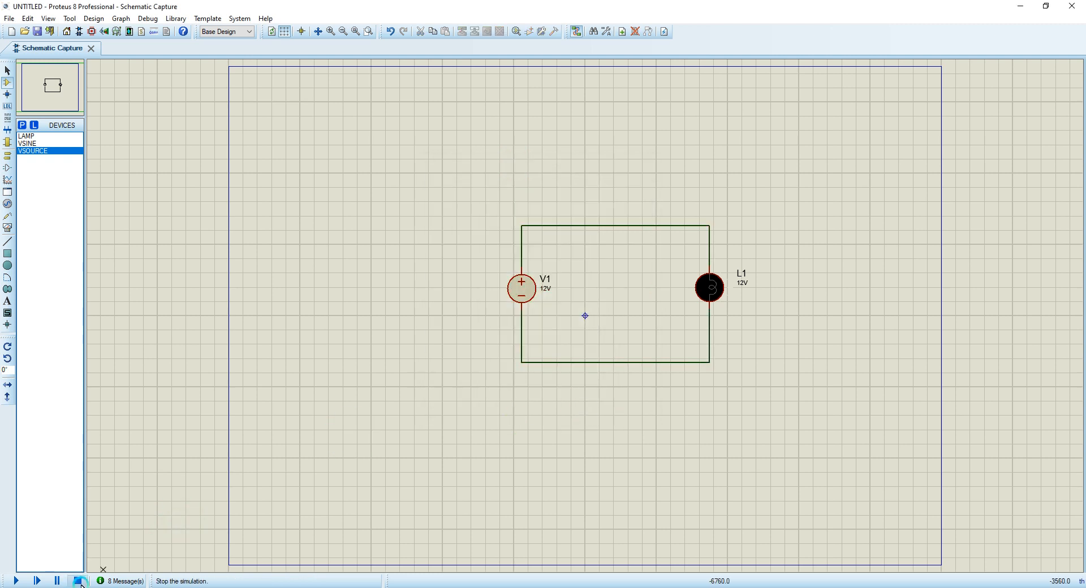
pyautogui.click(15, 581)
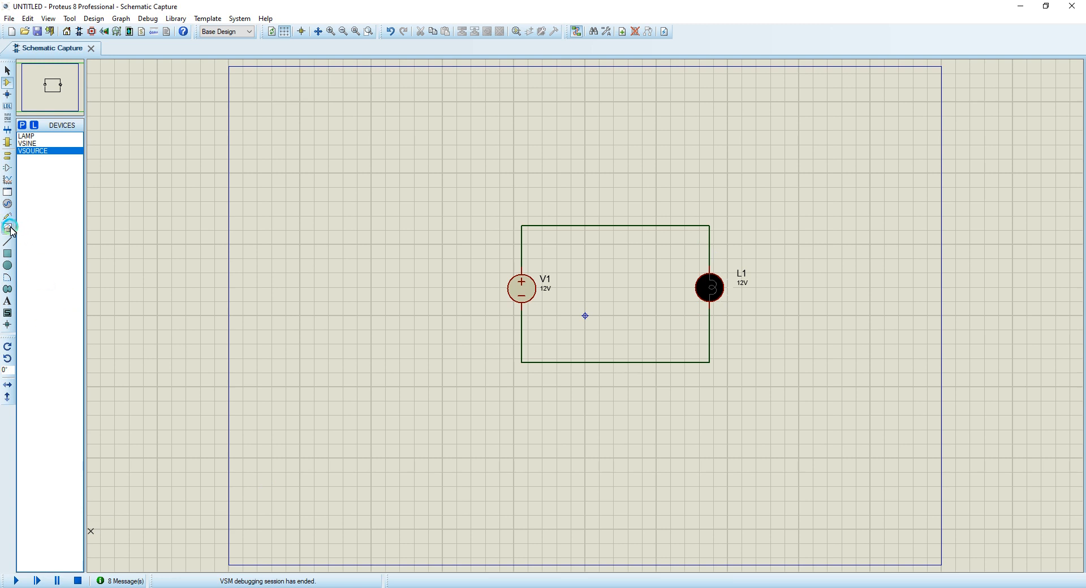
# Connect a DC voltmeter across lamp L1, then run and stop the simulation
pyautogui.click(8, 229)
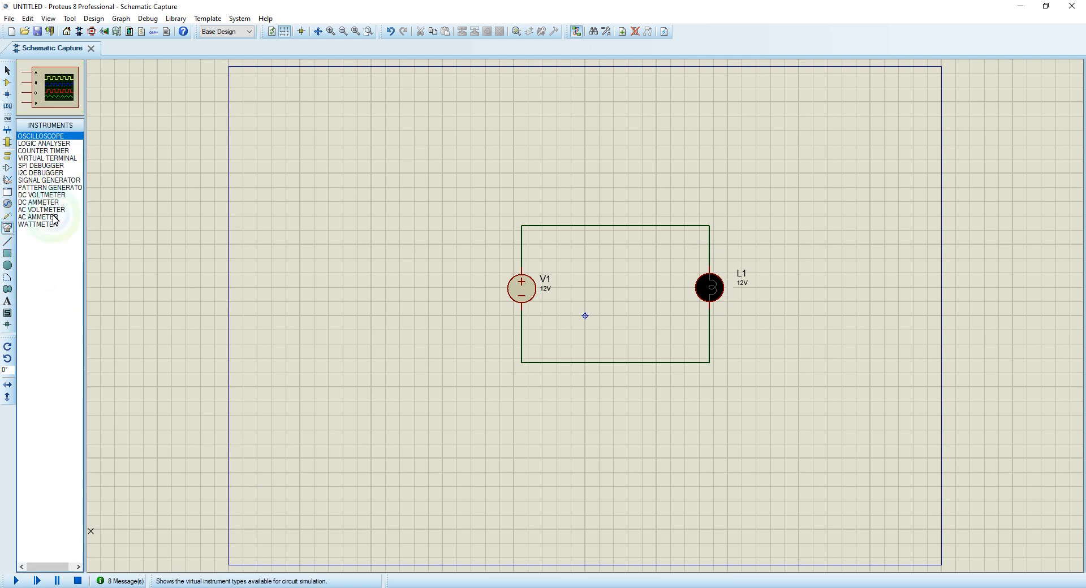
pyautogui.click(41, 195)
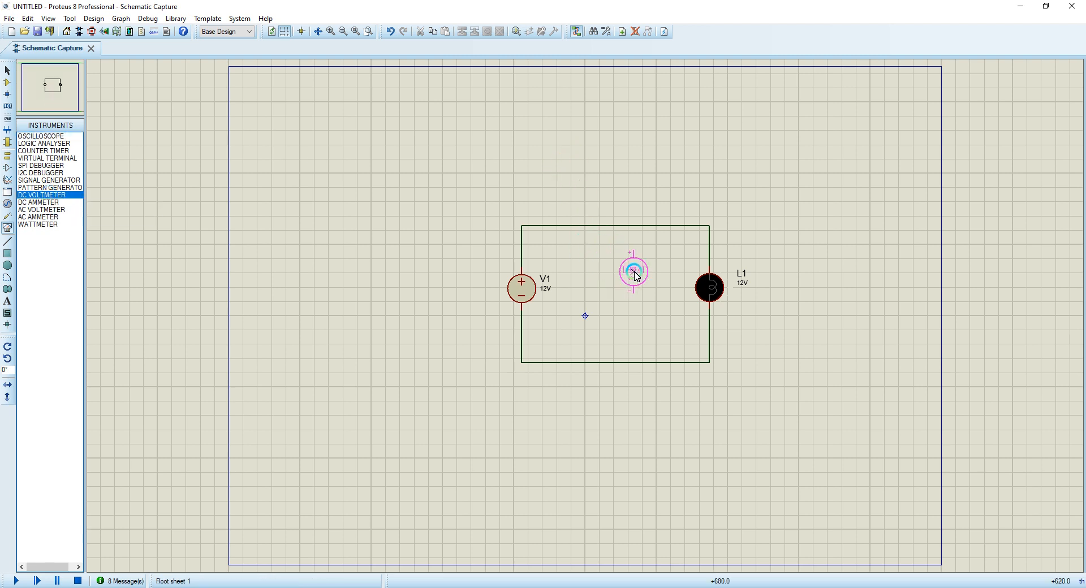
pyautogui.moveTo(633, 271); pyautogui.dragTo(783, 286)
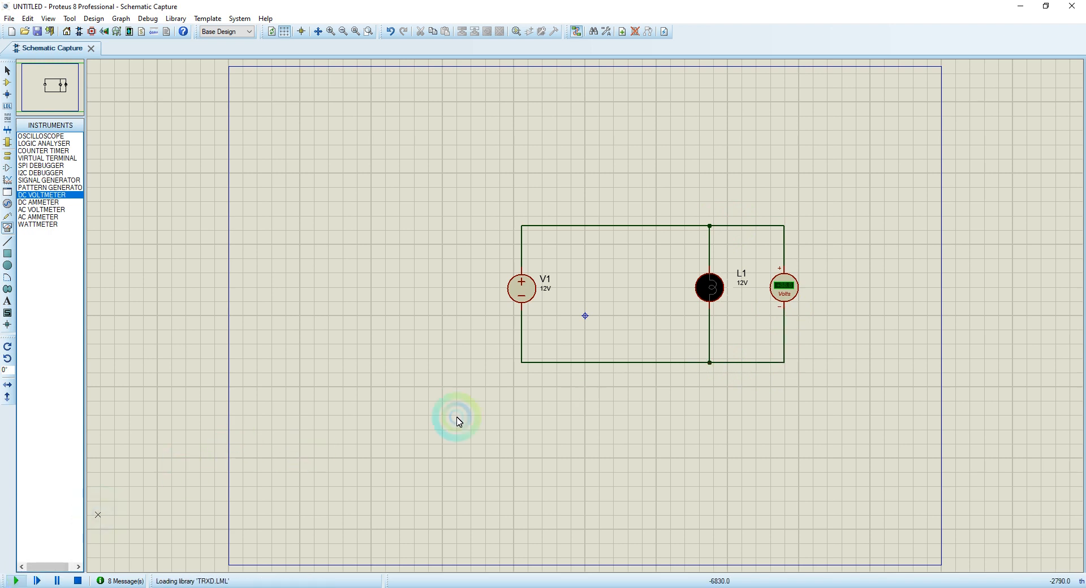
pyautogui.click(15, 581)
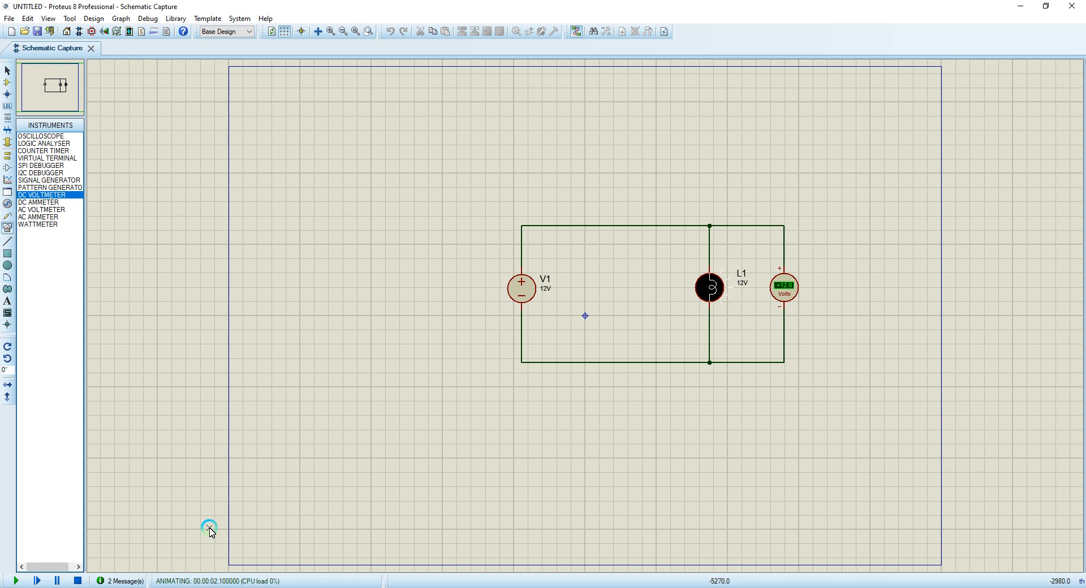
pyautogui.click(79, 581)
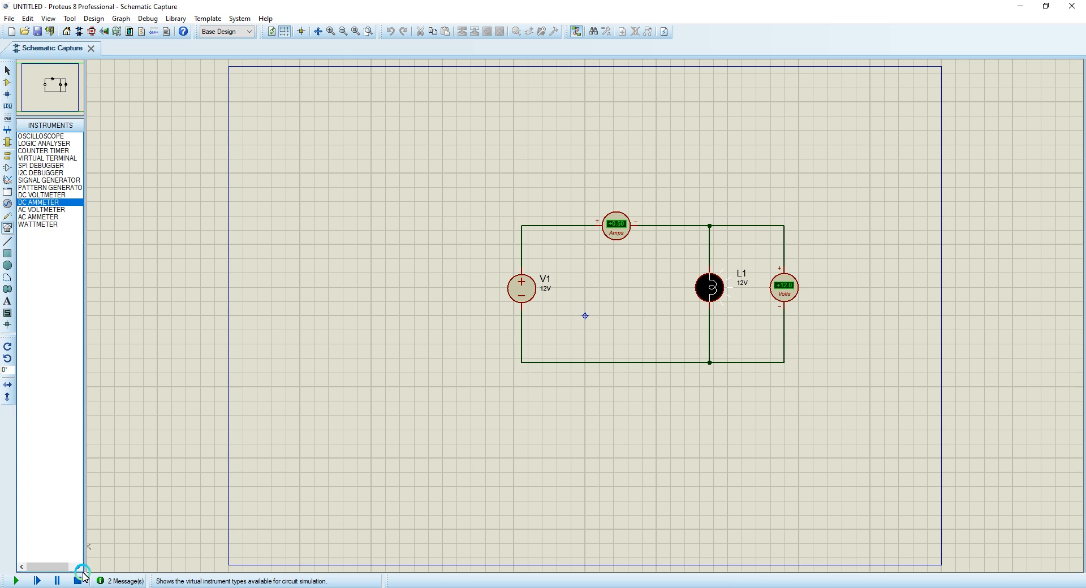
# Stop the running 12V lamp circuit simulation
pyautogui.click(77, 581)
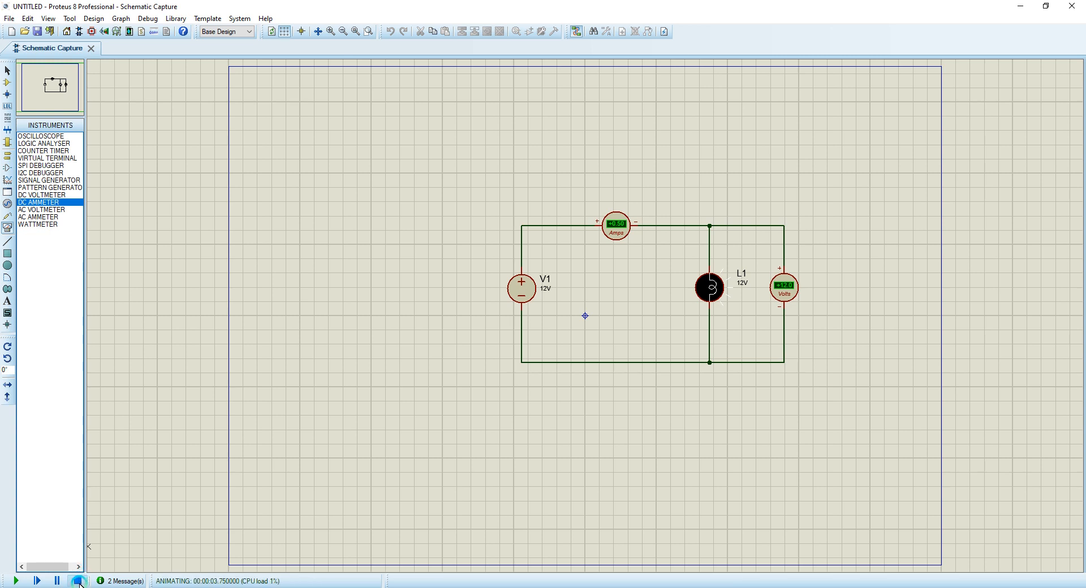
pyautogui.click(78, 582)
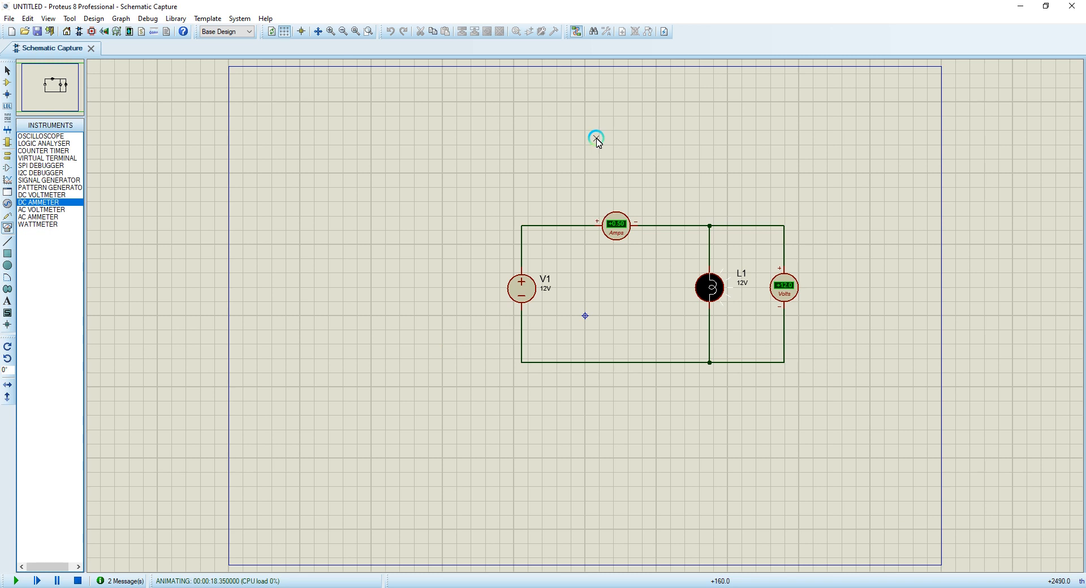
pyautogui.moveTo(593, 270)
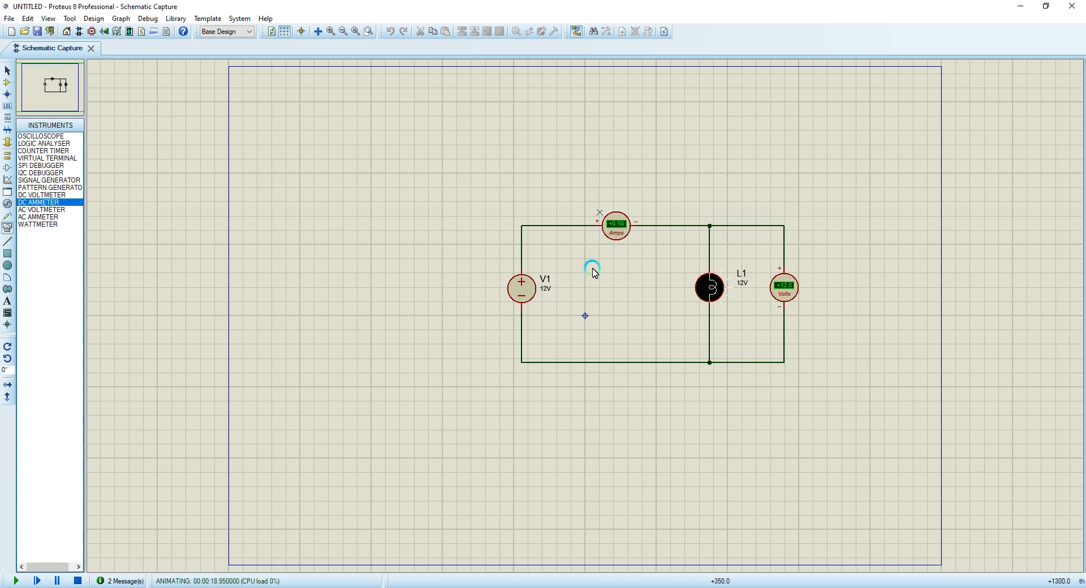
pyautogui.moveTo(622, 312)
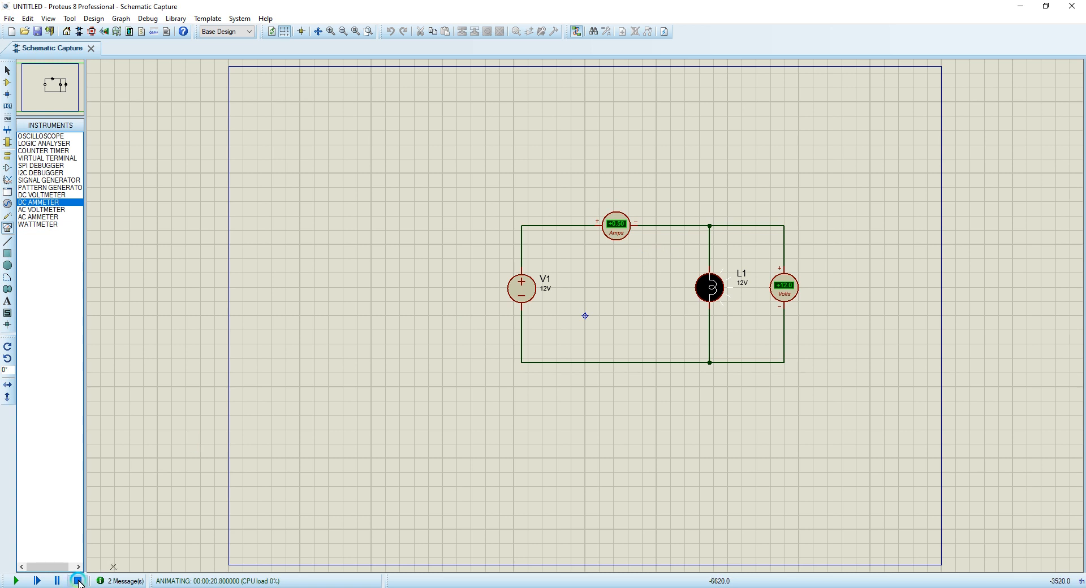
pyautogui.click(78, 582)
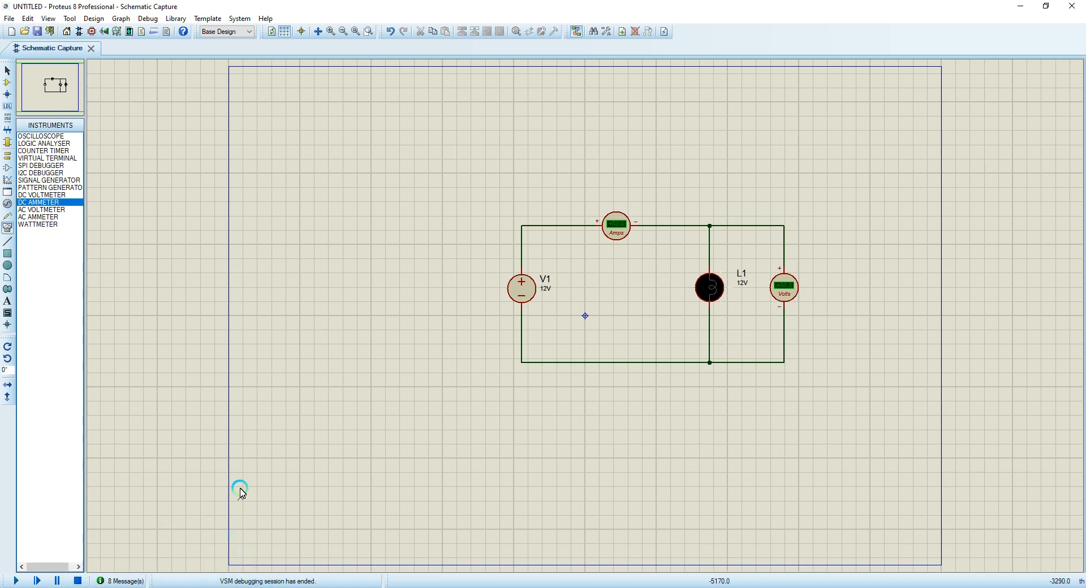
pyautogui.moveTo(435, 261)
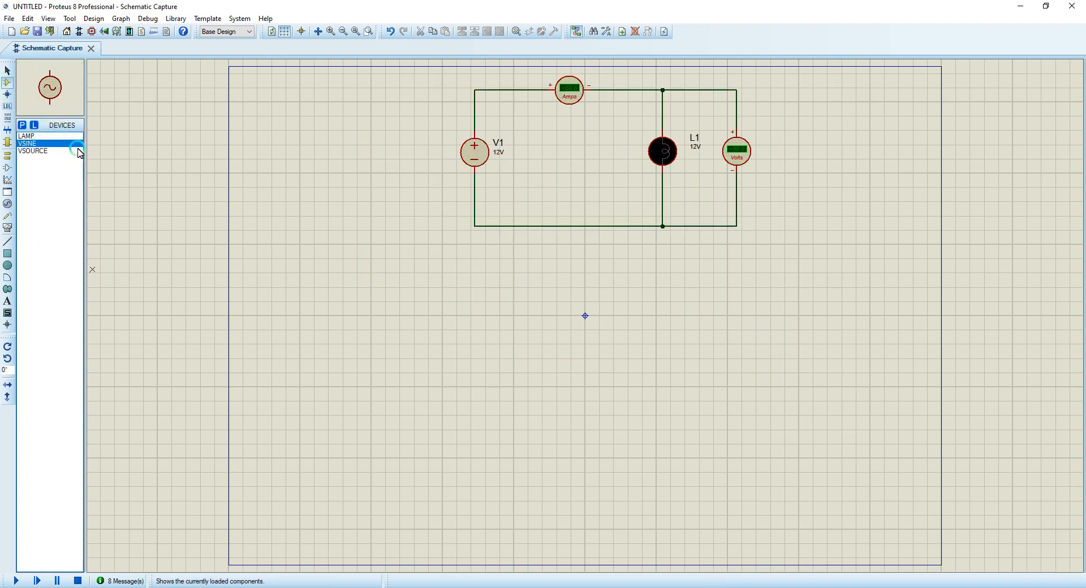
# Place sine source V2 and wire its top and bottom terminals to lamp L2
pyautogui.click(419, 337)
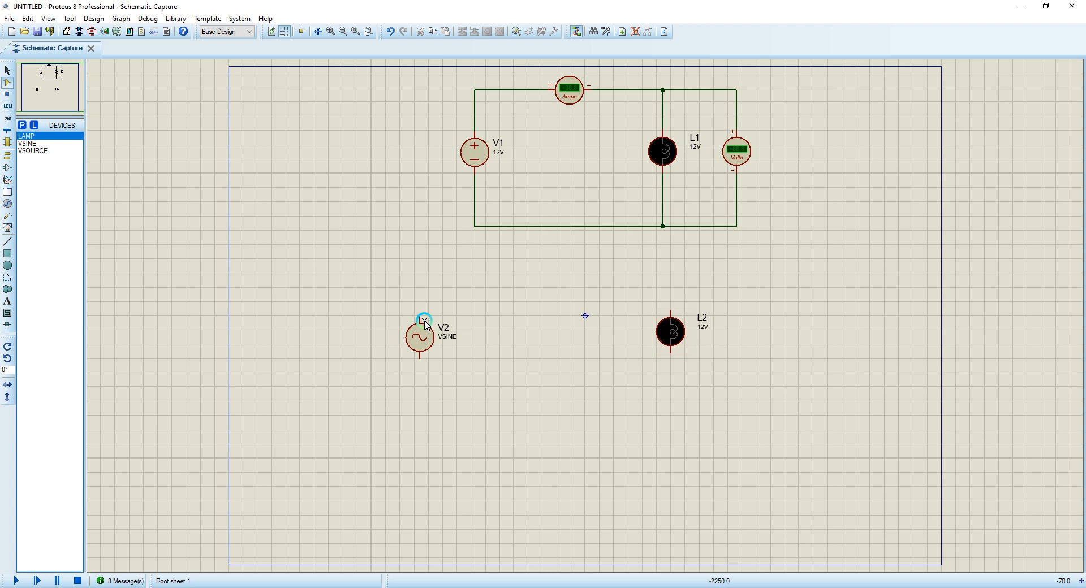
pyautogui.moveTo(420, 320); pyautogui.dragTo(454, 270)
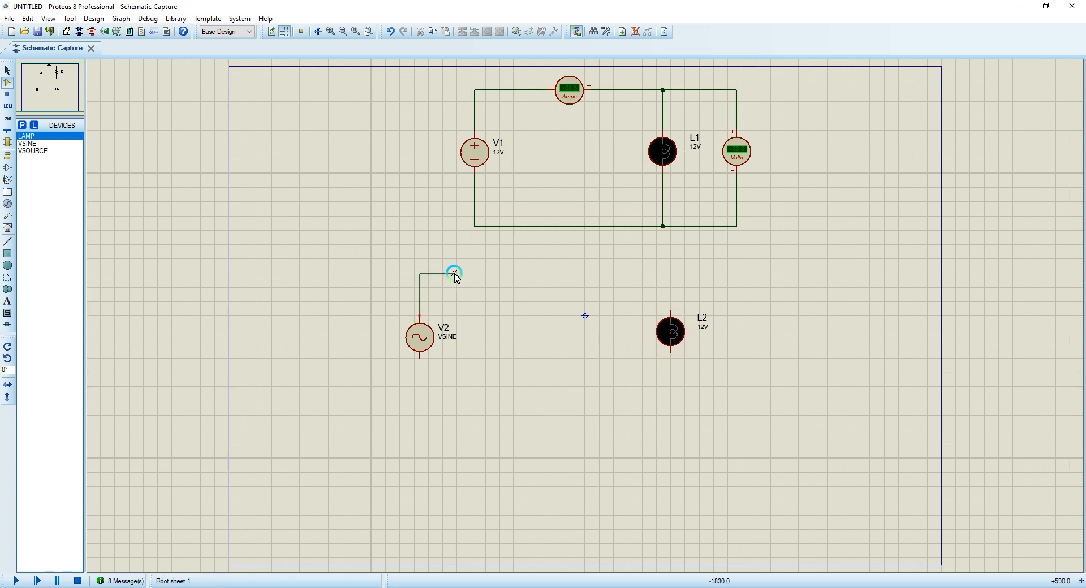
pyautogui.moveTo(454, 271); pyautogui.dragTo(671, 309)
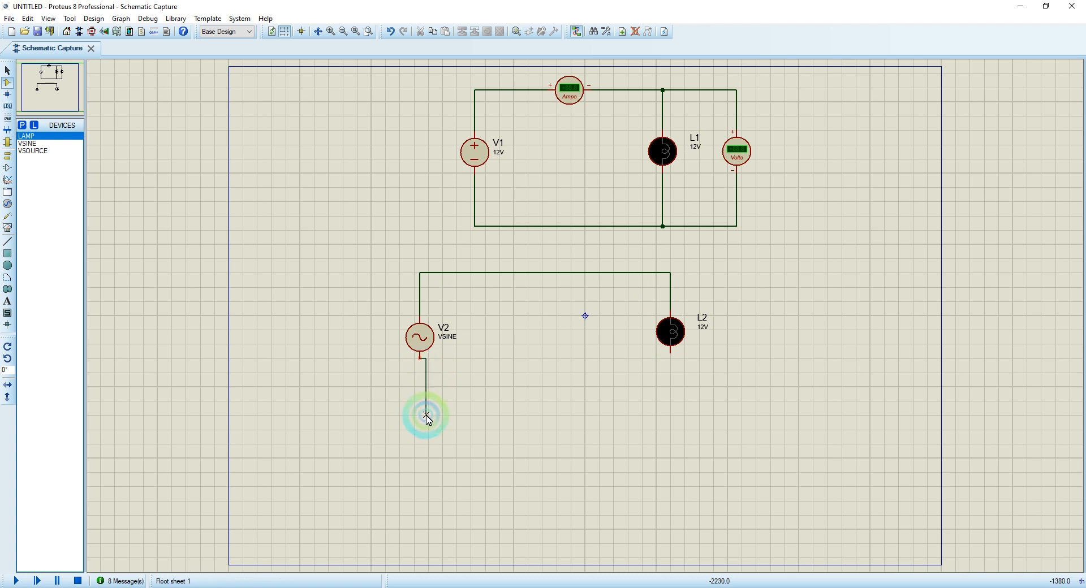
pyautogui.moveTo(426, 416); pyautogui.dragTo(658, 401)
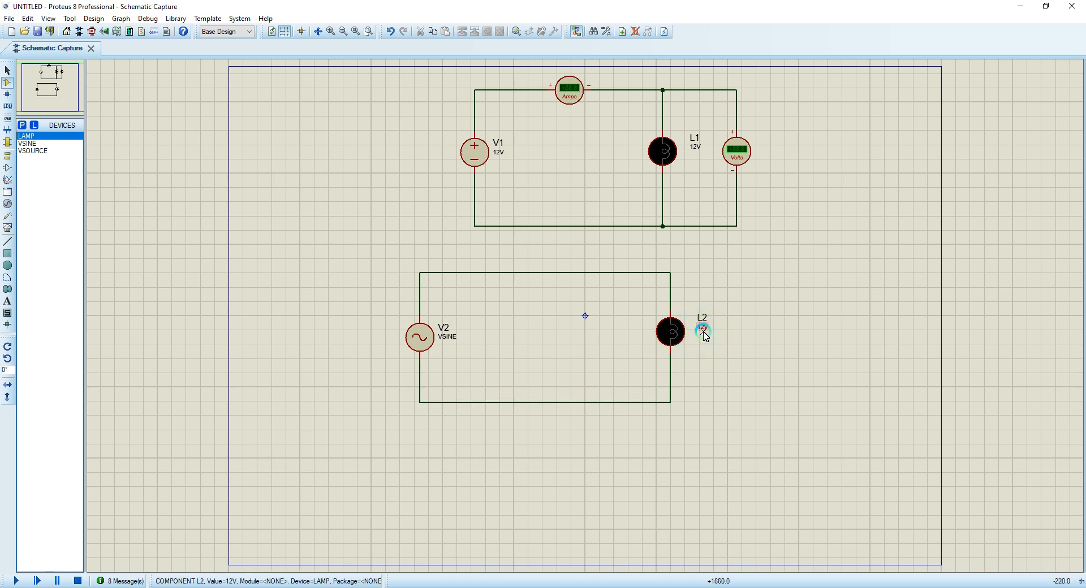
# Change lamp L2's rated value to 230V
pyautogui.doubleClick(704, 328)
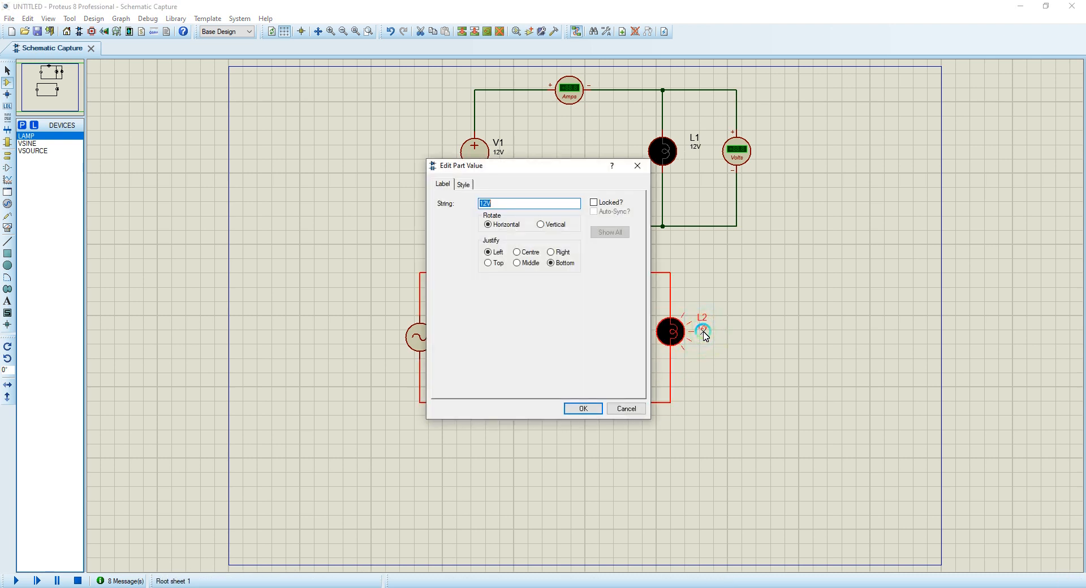
pyautogui.write('230')
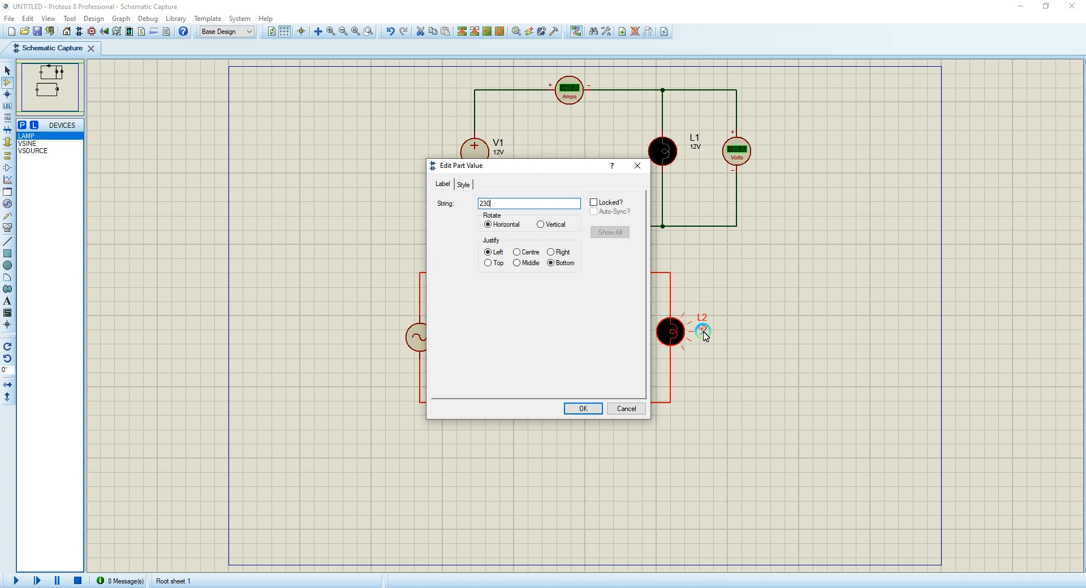
pyautogui.click(583, 408)
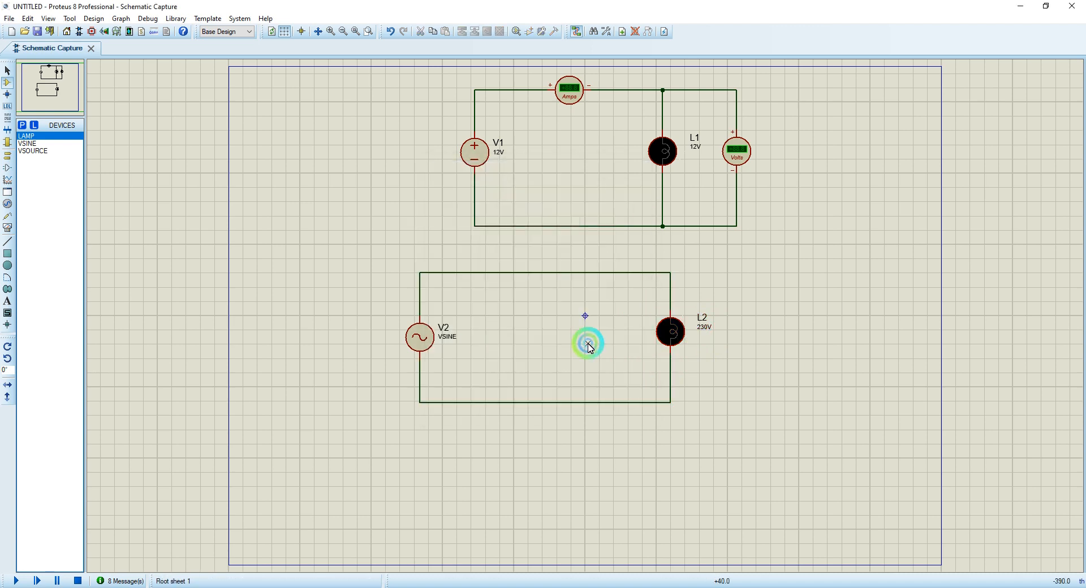
# Set sine source V2's amplitude to 240V in its settings and confirm
pyautogui.doubleClick(588, 342)
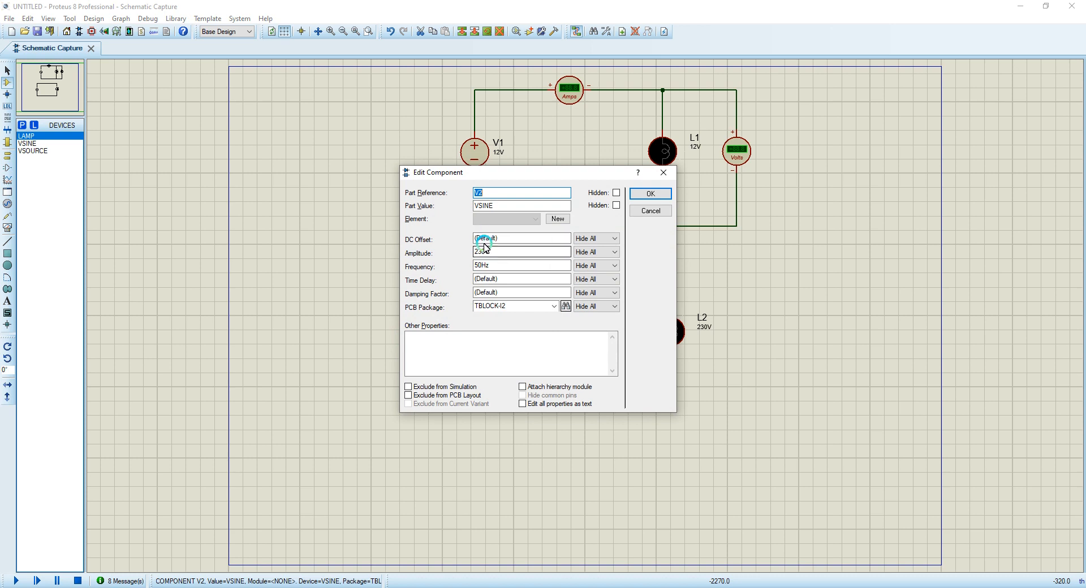
pyautogui.click(521, 252)
pyautogui.write('V')
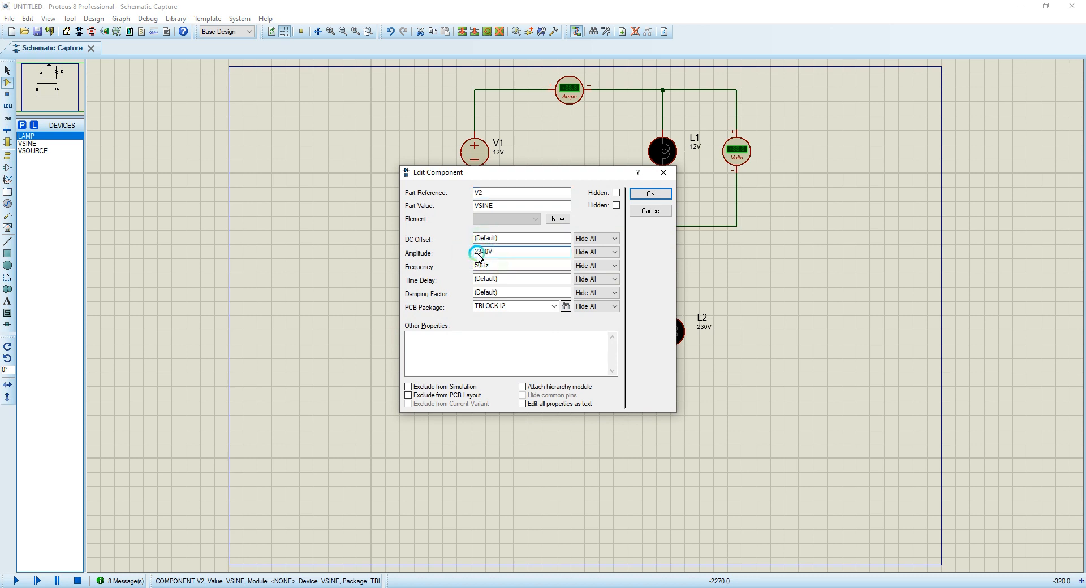
pyautogui.write('240V')
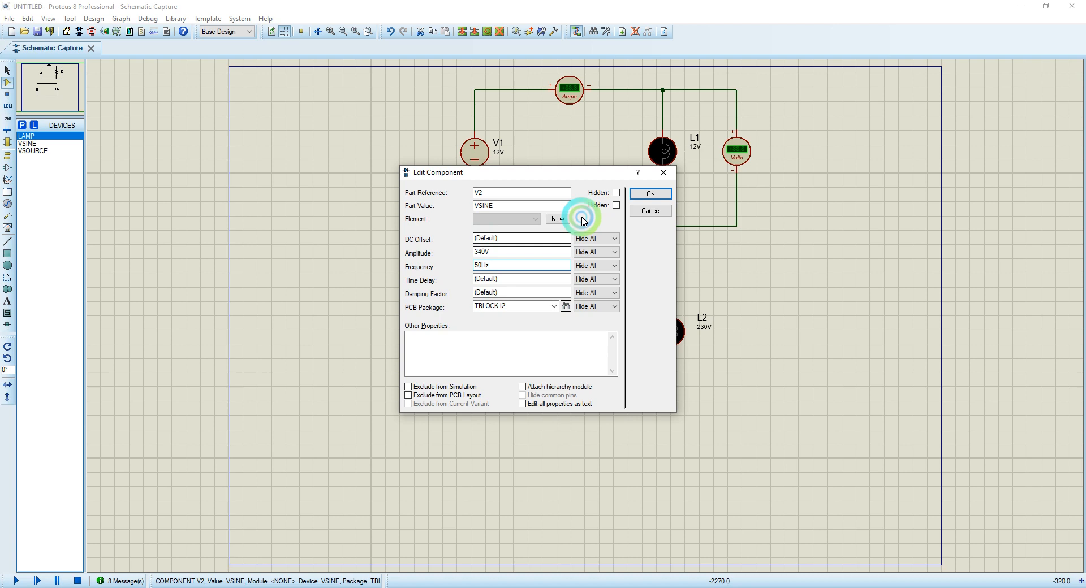
pyautogui.click(648, 193)
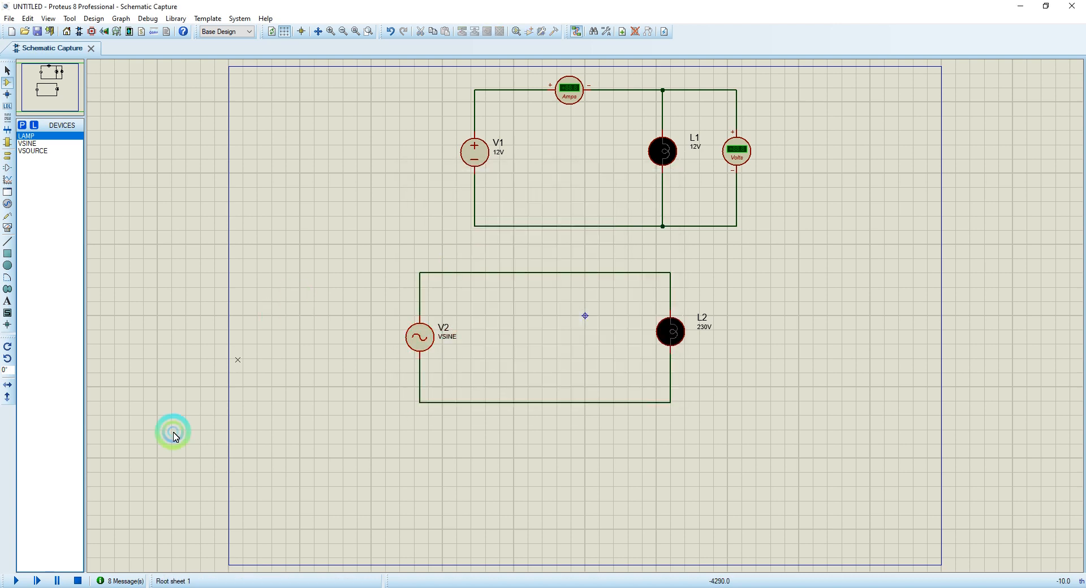
# Briefly simulate both circuits, then stop the simulation
pyautogui.click(15, 581)
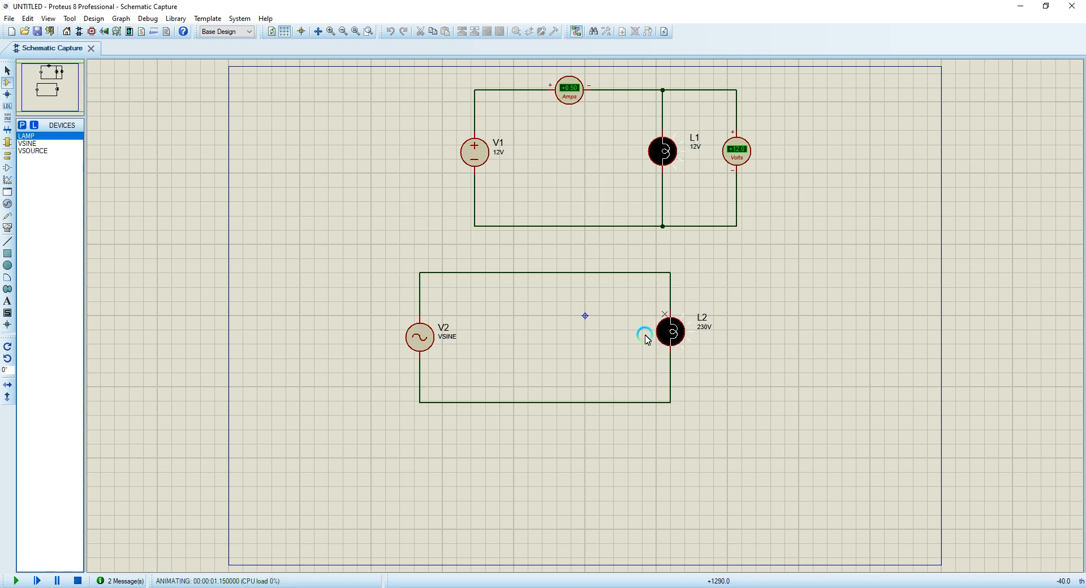
pyautogui.click(75, 581)
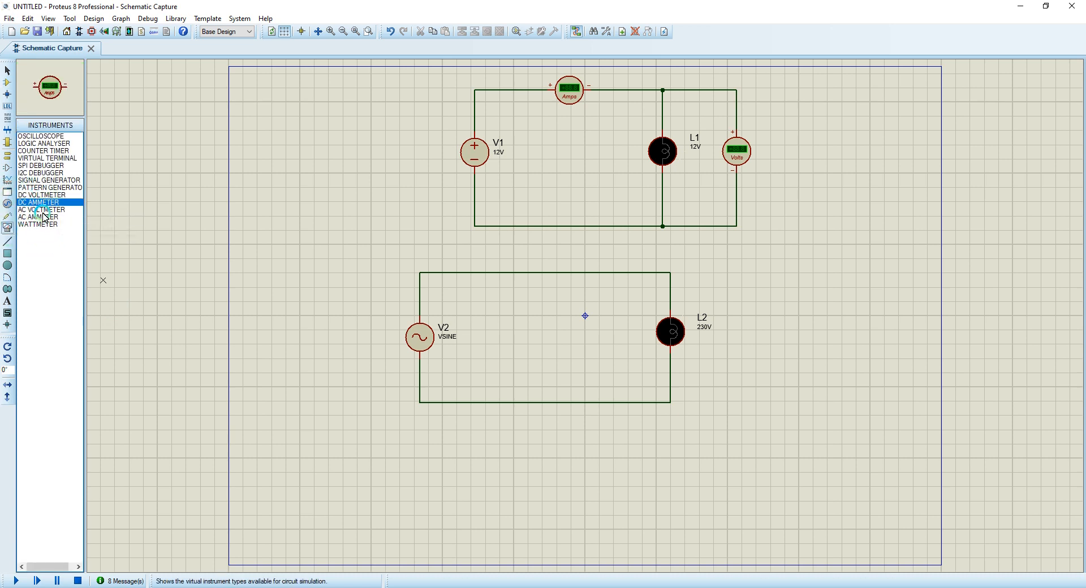
# Pick an AC meter from the virtual instruments list for placing
pyautogui.click(38, 217)
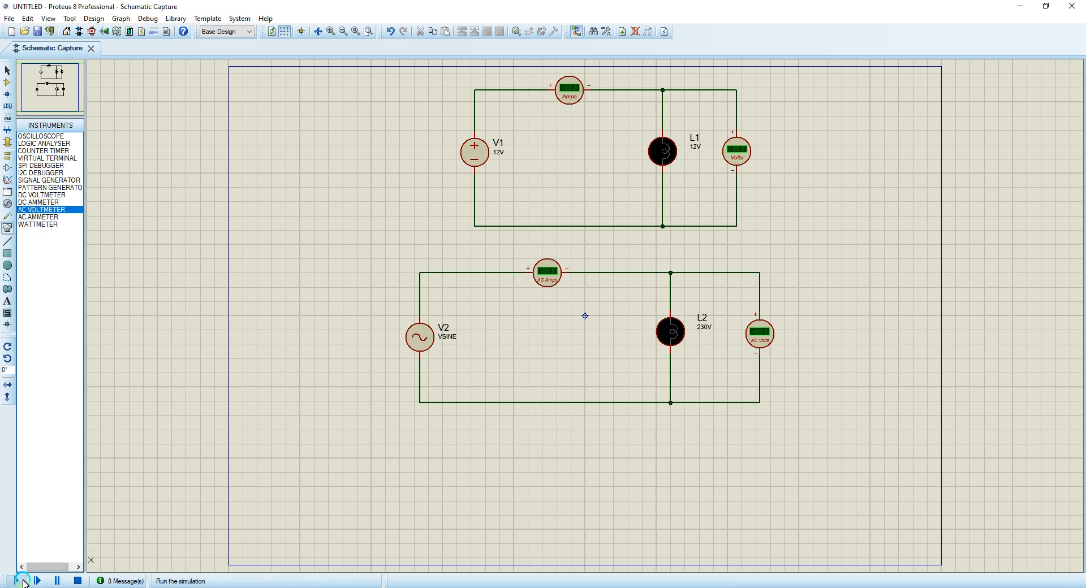
pyautogui.click(16, 581)
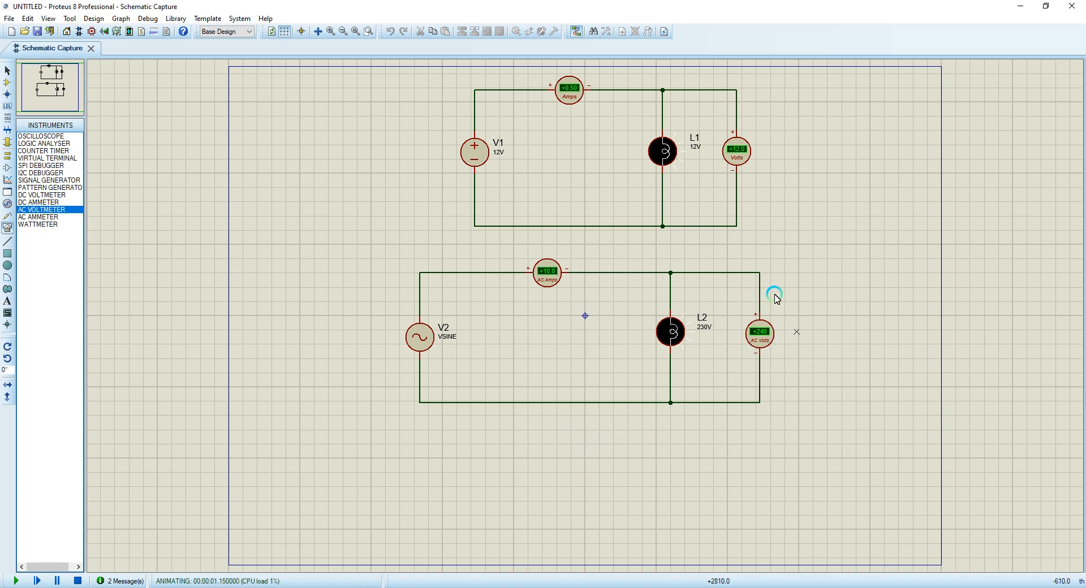
pyautogui.moveTo(738, 327)
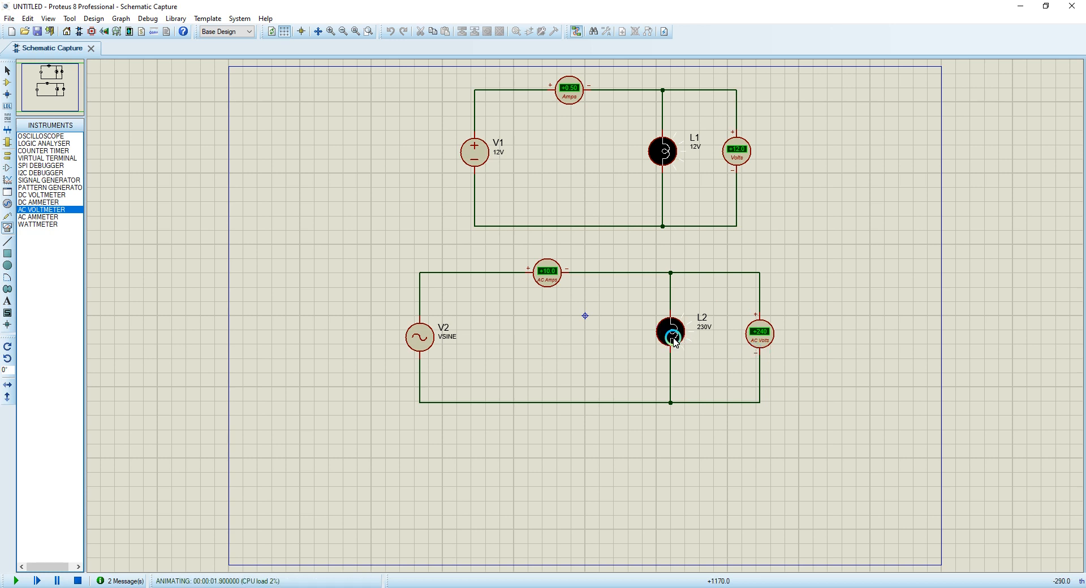
pyautogui.moveTo(571, 291)
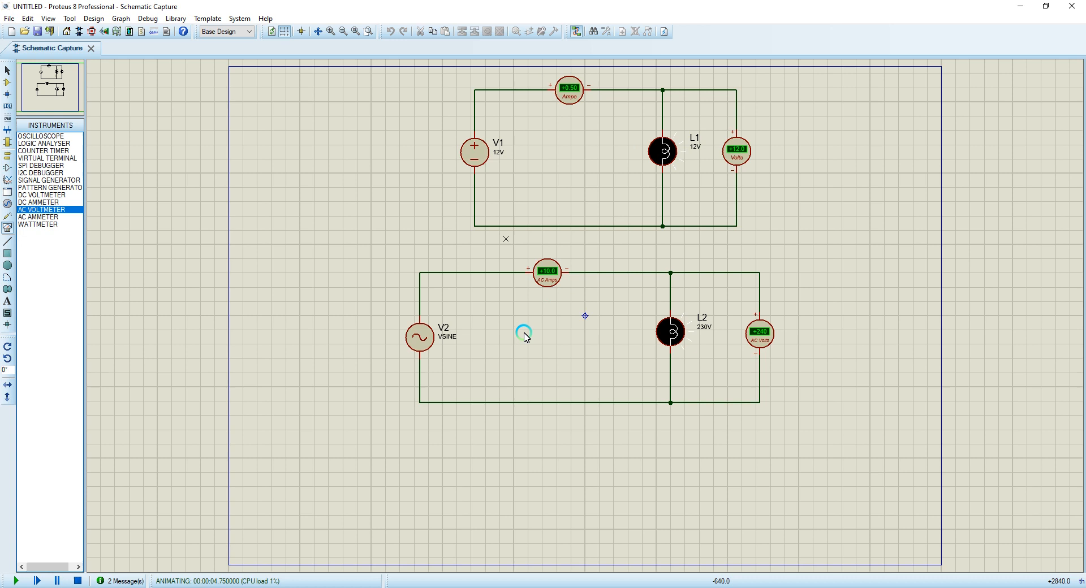
pyautogui.moveTo(774, 360)
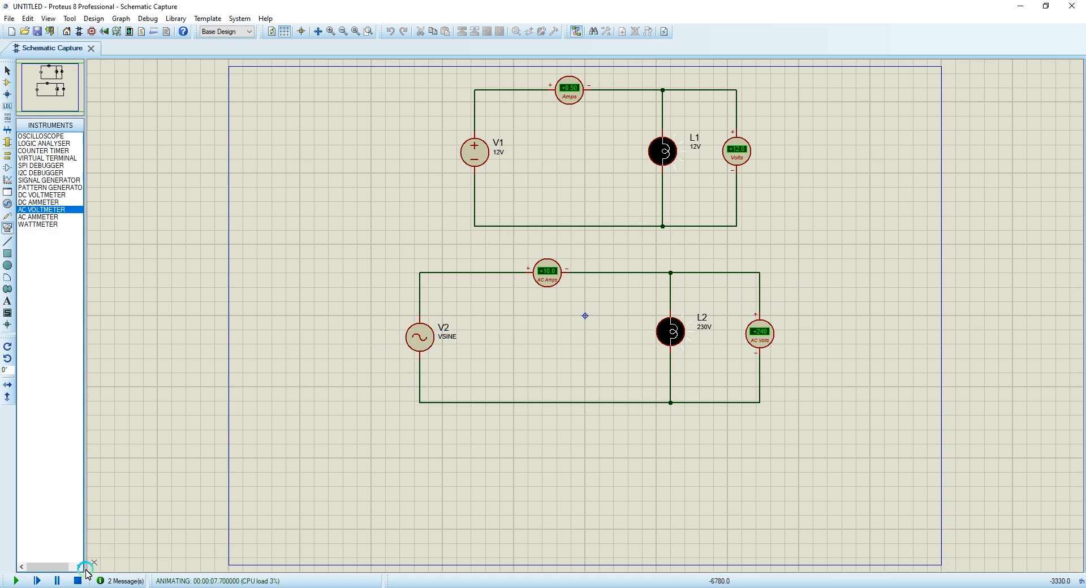
pyautogui.click(78, 581)
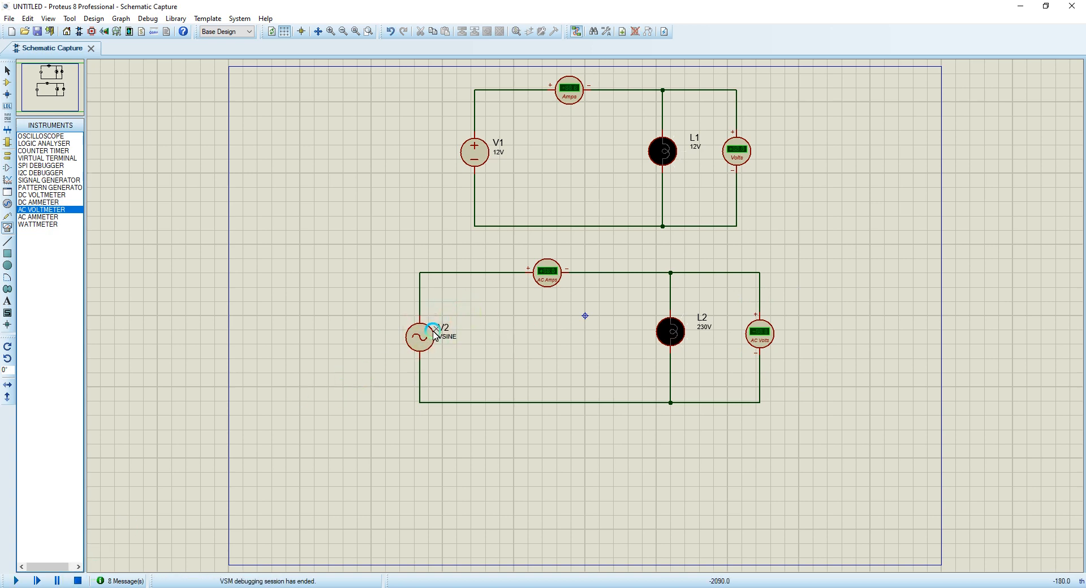
# Review sine source V2's frequency value in its settings and close them
pyautogui.doubleClick(420, 336)
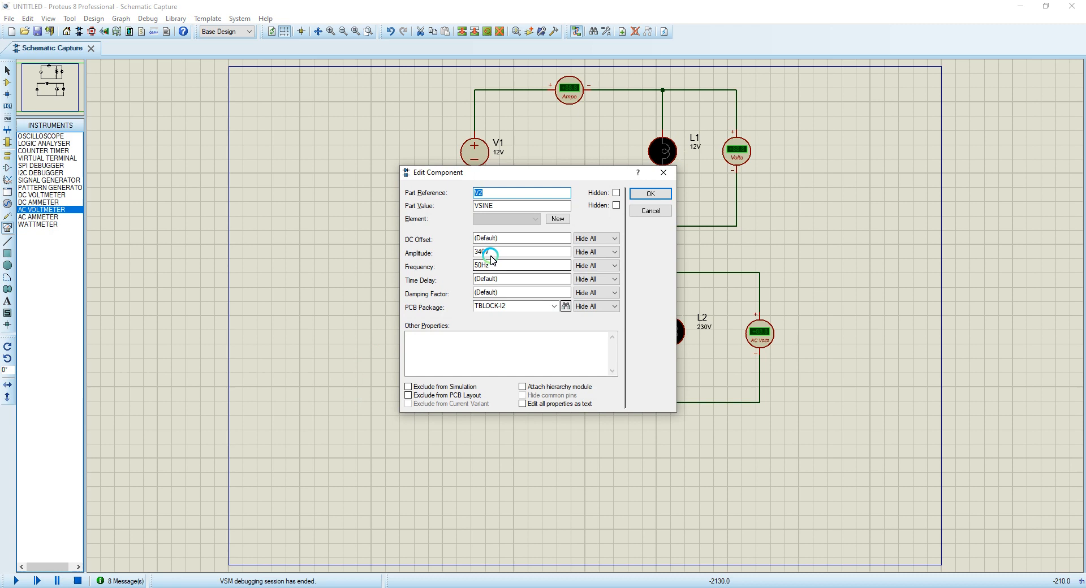
pyautogui.click(521, 265)
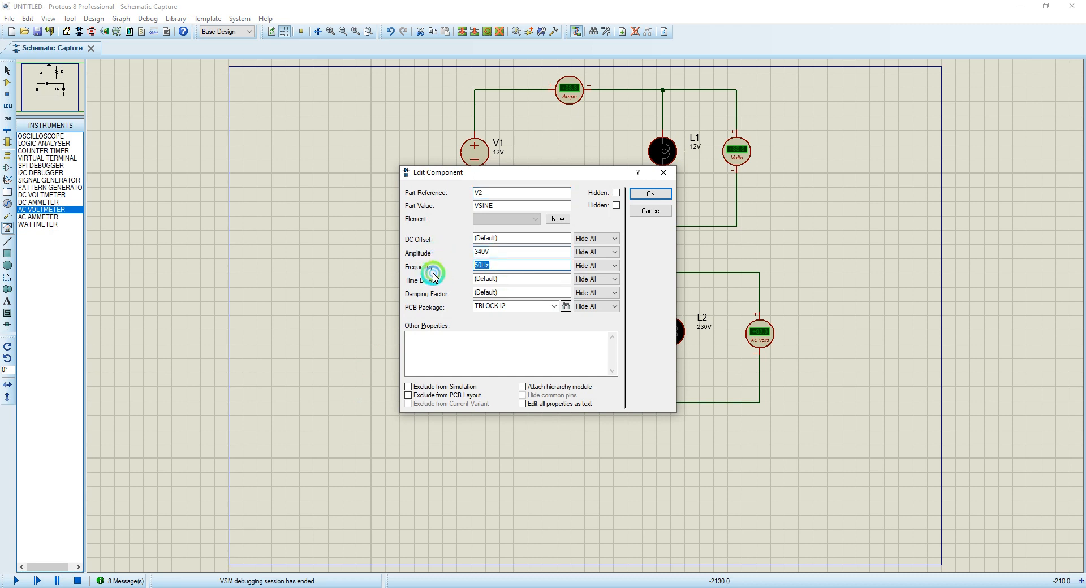
pyautogui.click(648, 193)
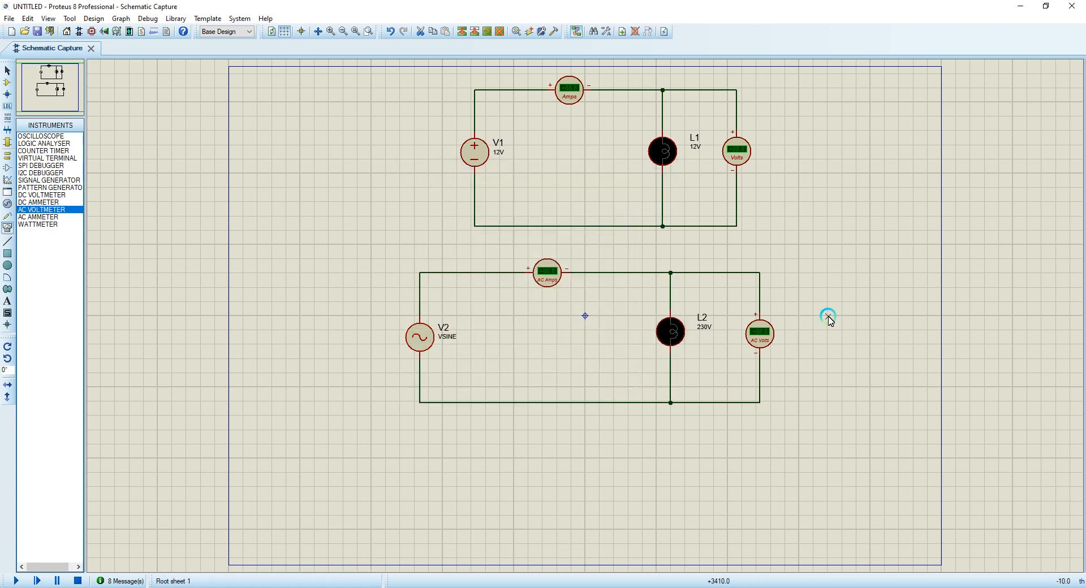
# Simulate both circuits to check the meter readings, then stop
pyautogui.click(14, 581)
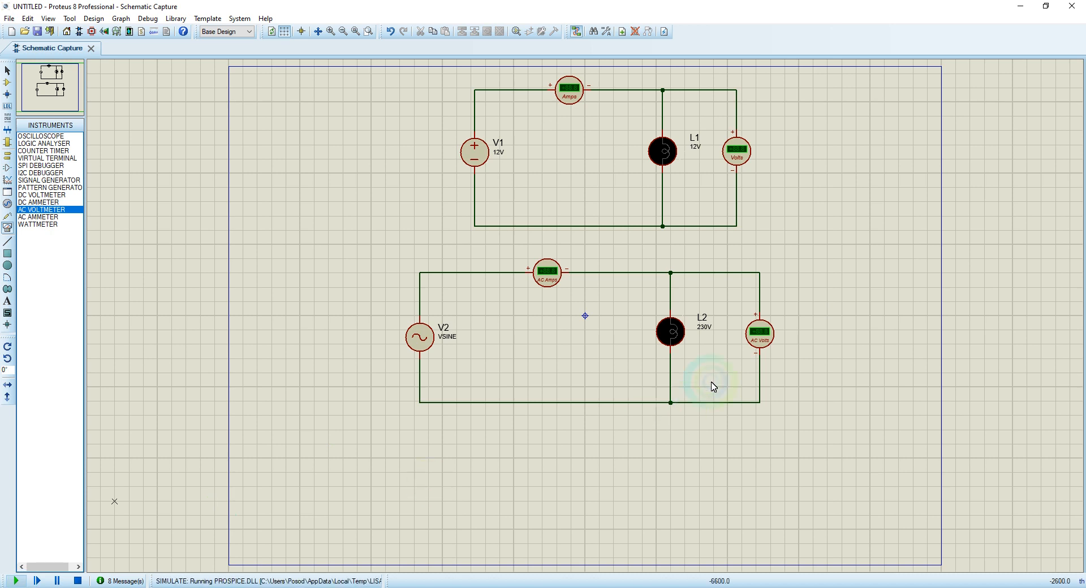
pyautogui.click(15, 581)
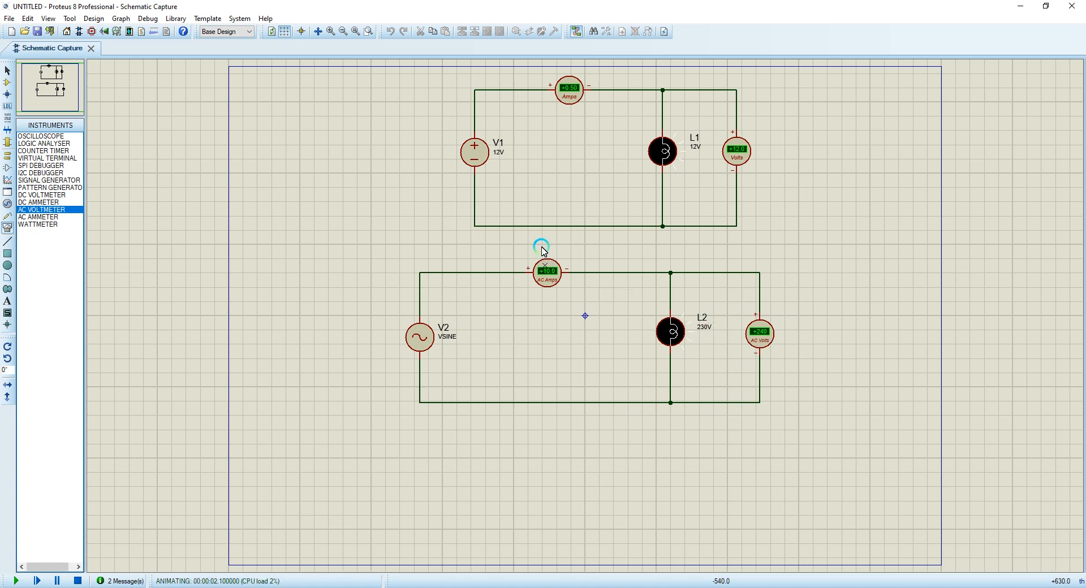
pyautogui.moveTo(686, 327)
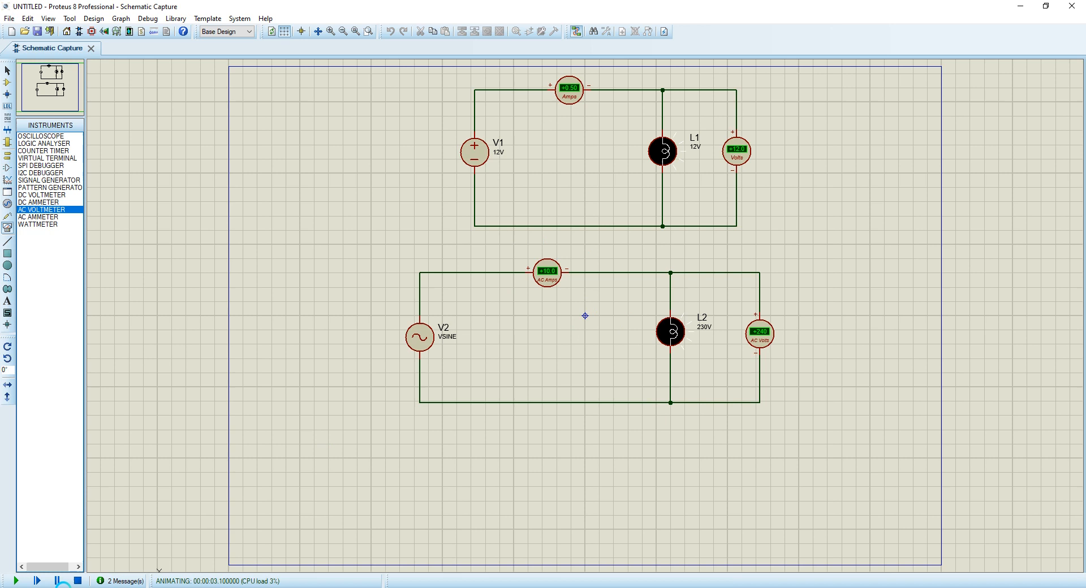
pyautogui.click(78, 581)
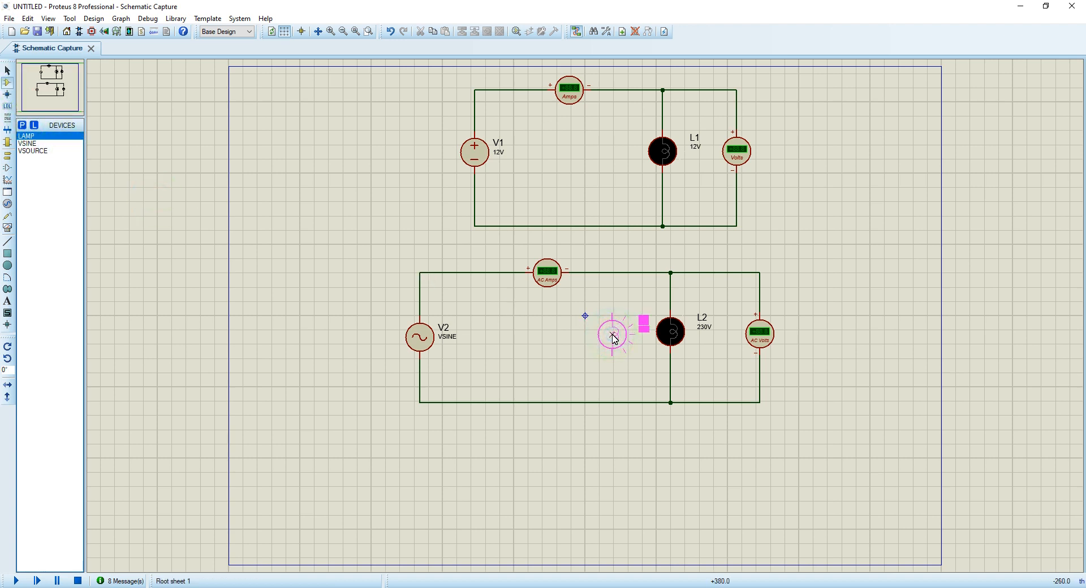
# Place lamp L3 beside L2, wire it to the bottom rail, and rate it 230V
pyautogui.click(612, 335)
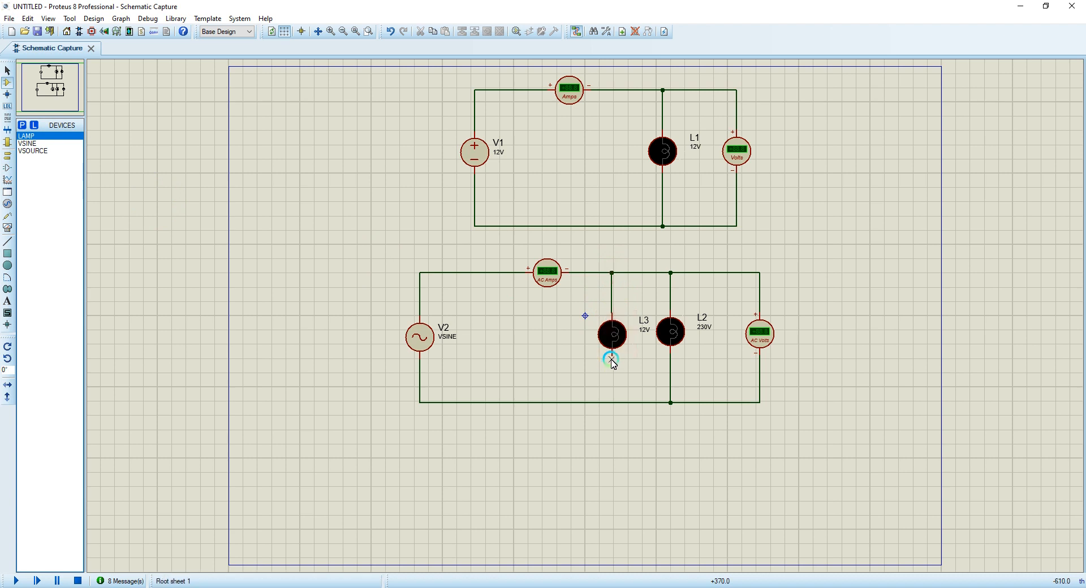
pyautogui.click(611, 335)
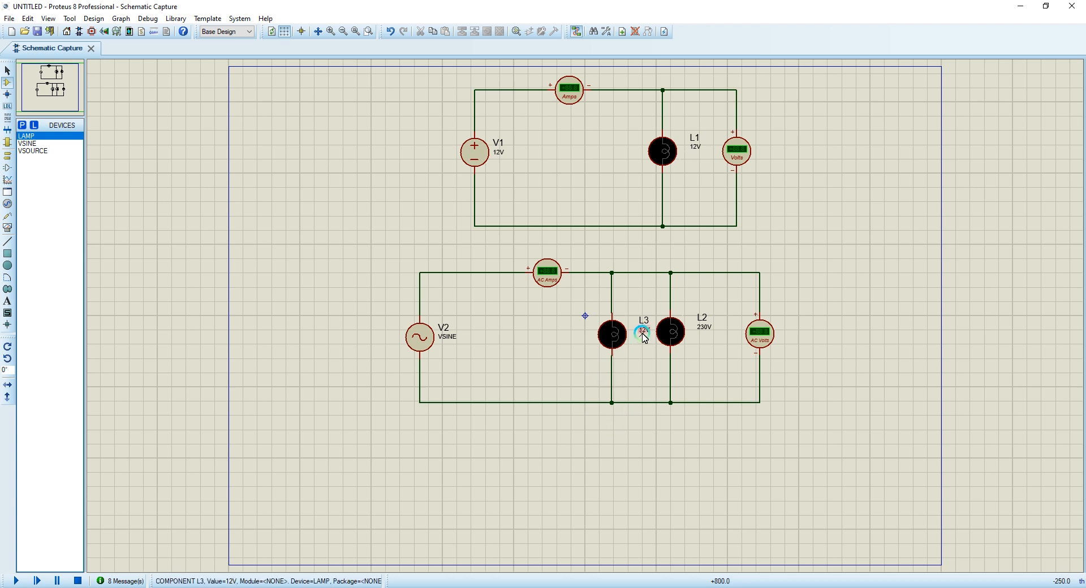
pyautogui.doubleClick(641, 333)
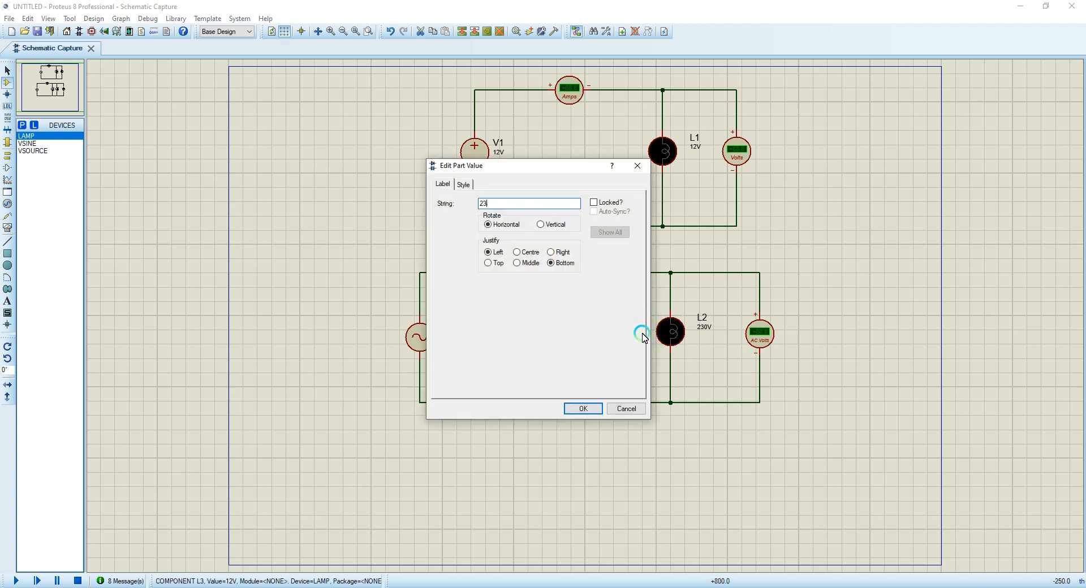
pyautogui.click(582, 409)
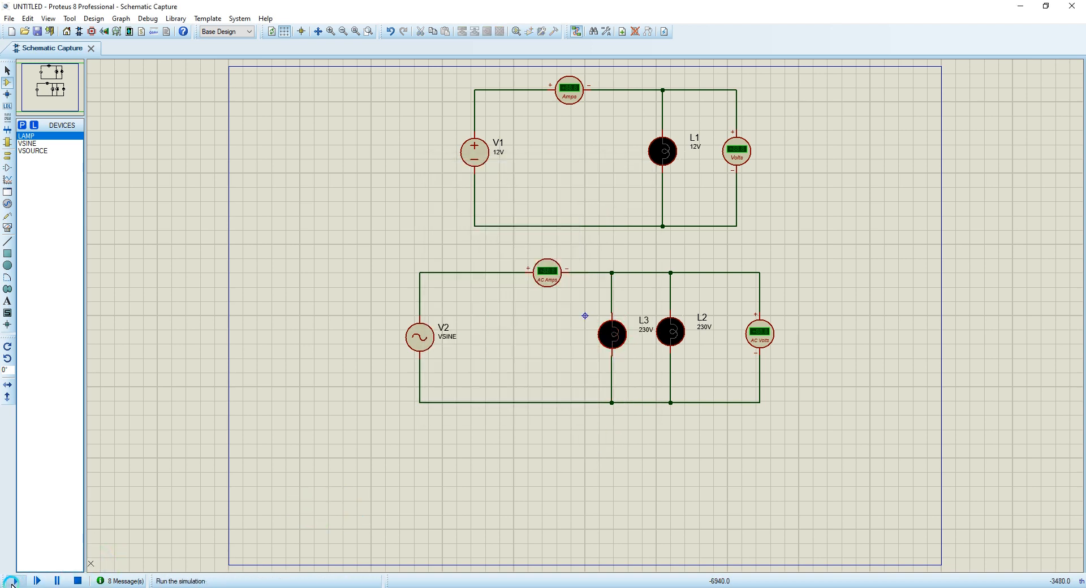
# Run the simulation with L2 and L3 in parallel, read the AC meters, then stop
pyautogui.click(14, 581)
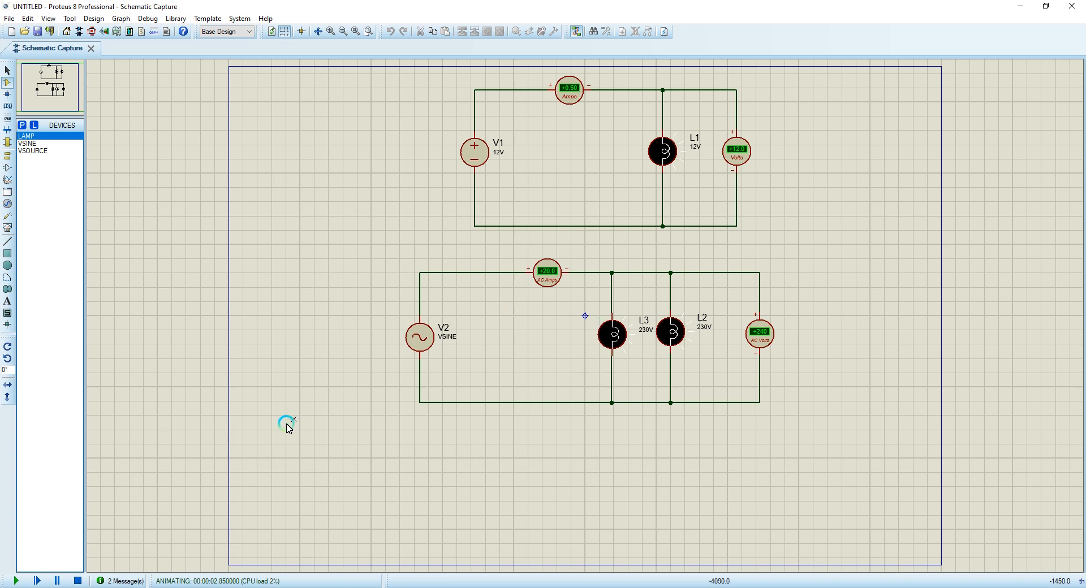
pyautogui.click(75, 581)
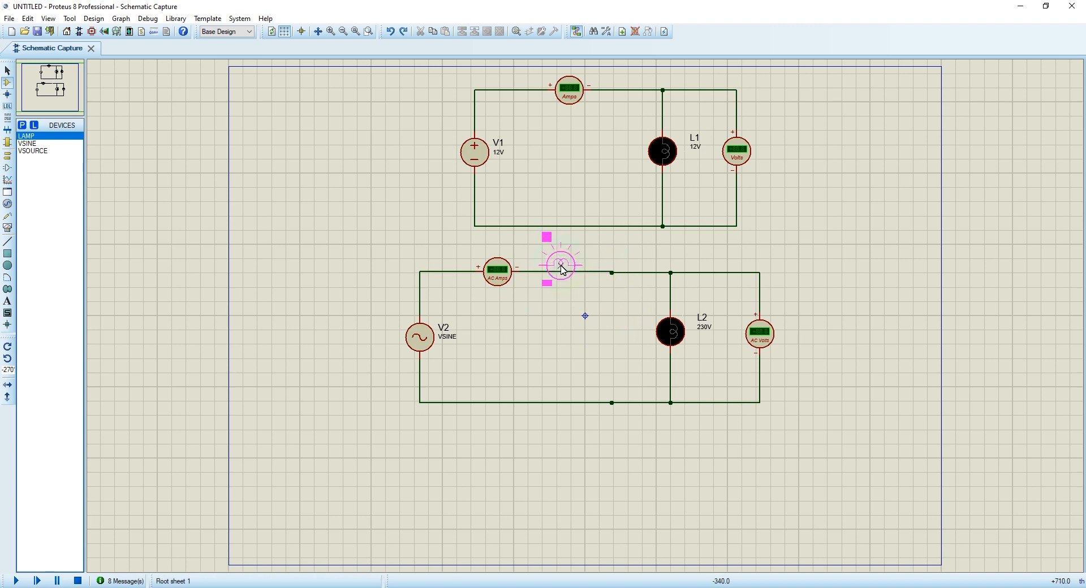
# Place L3 in the top wire after the AC ammeter and change its 24V rating to 230V
pyautogui.click(560, 270)
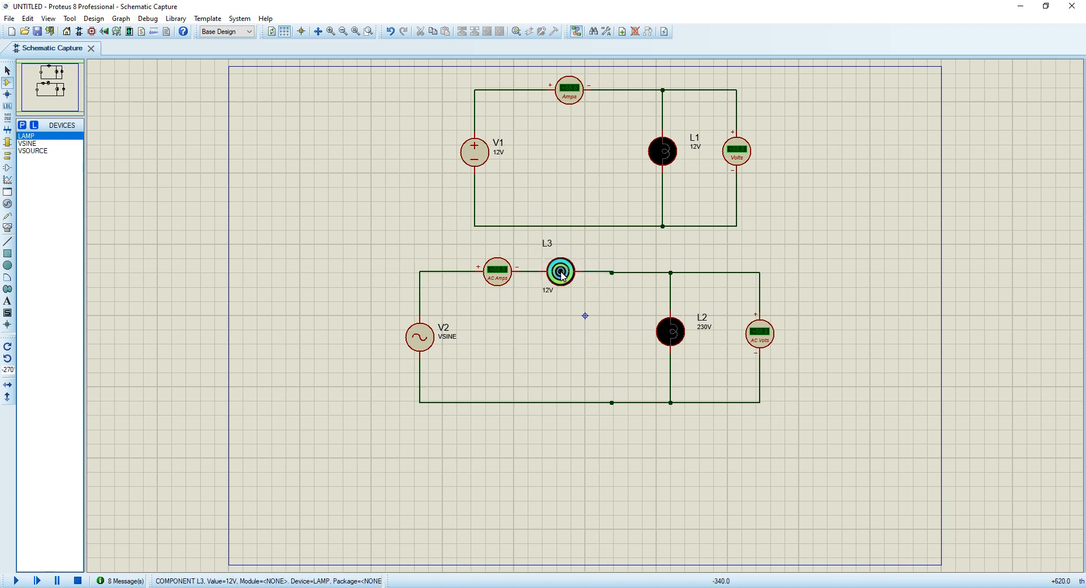
pyautogui.doubleClick(556, 270)
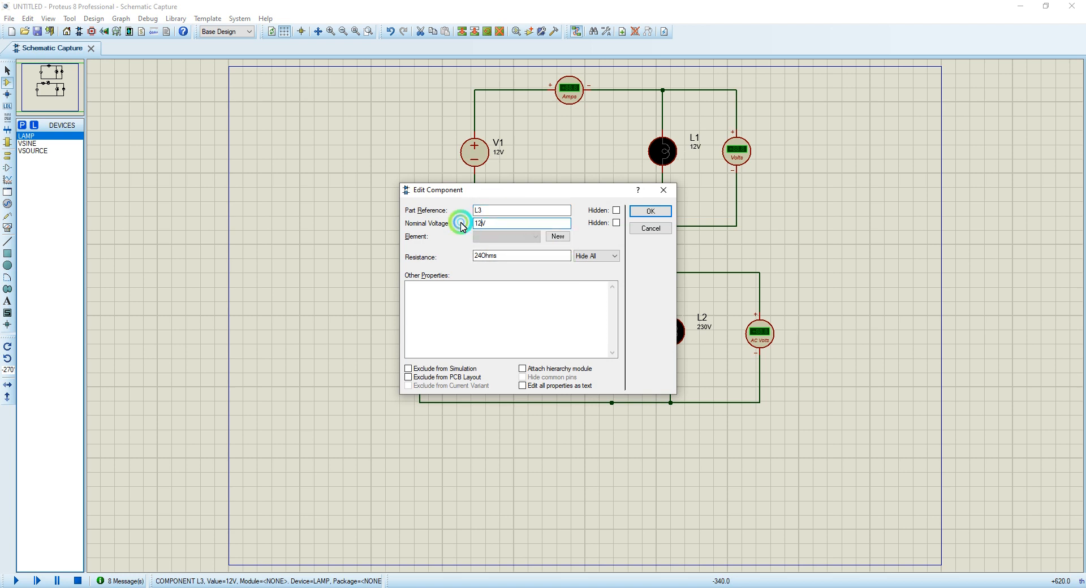
pyautogui.write('24V')
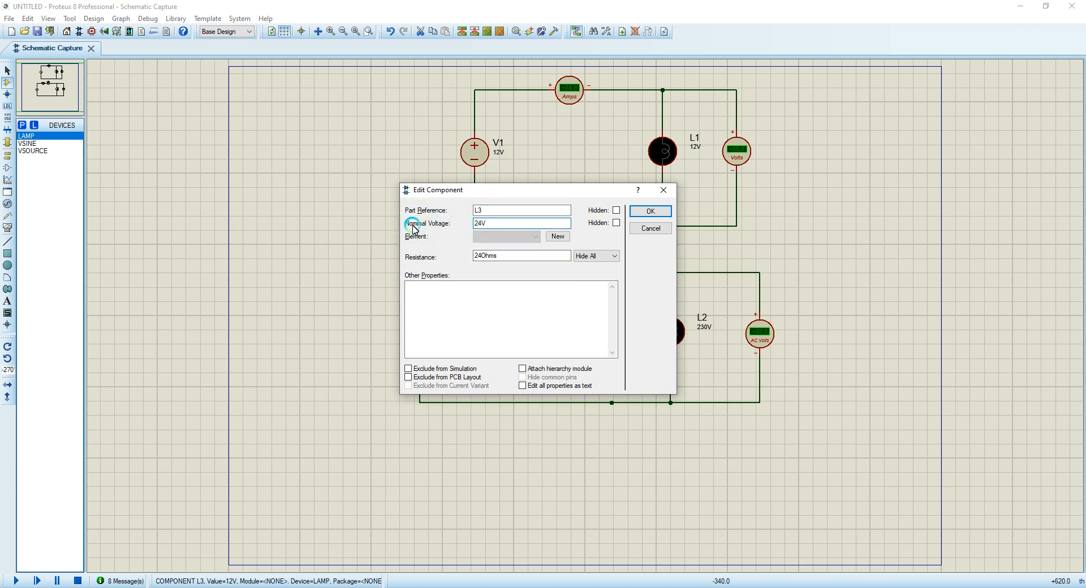
pyautogui.write('230V')
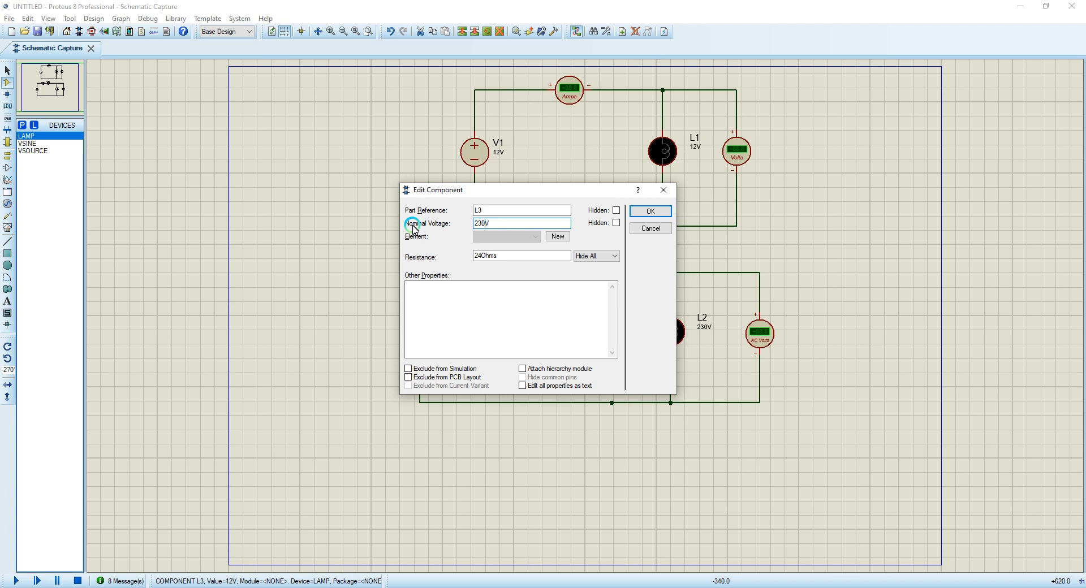
pyautogui.click(649, 210)
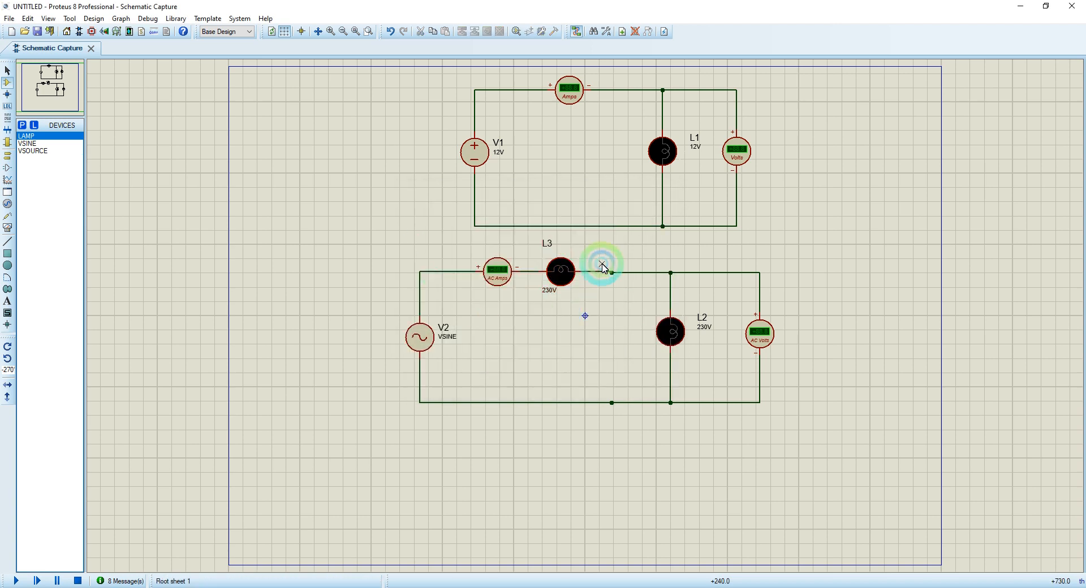
pyautogui.moveTo(617, 284)
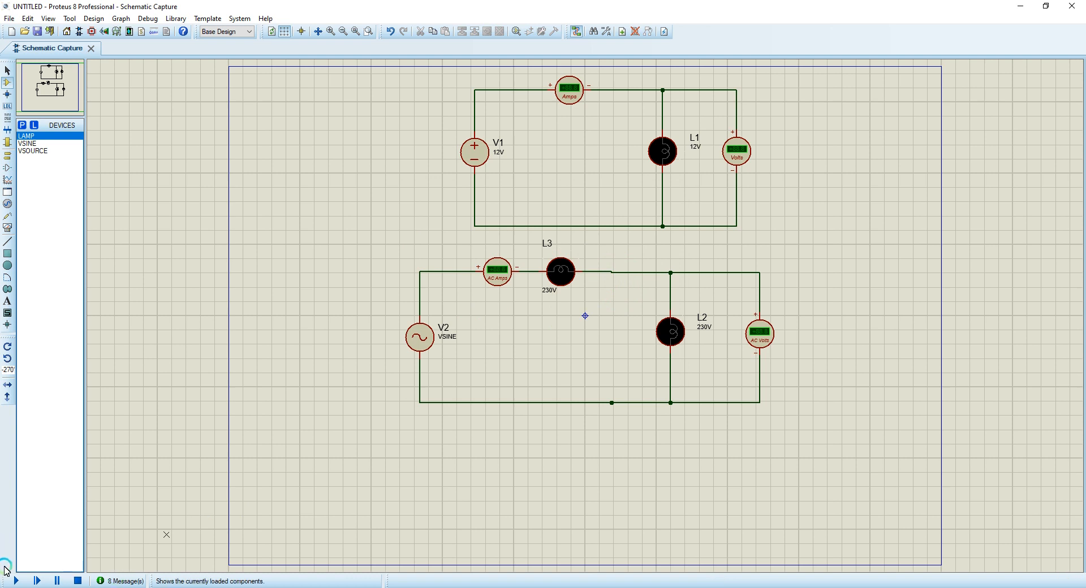
# Run the simulation with L3 in series, watch the dimmed lamps and meters, then stop
pyautogui.click(6, 581)
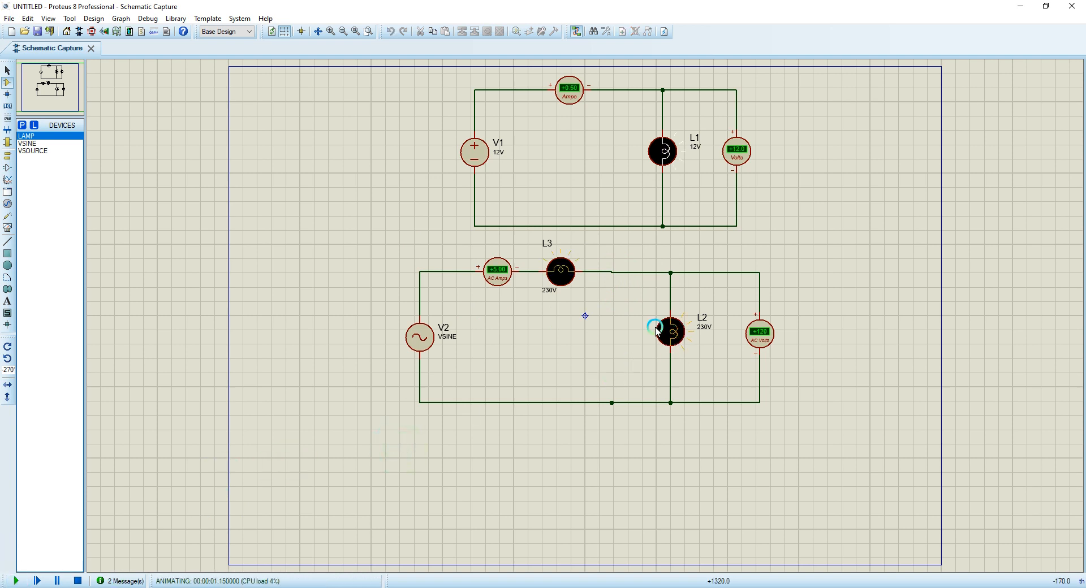
pyautogui.moveTo(734, 306)
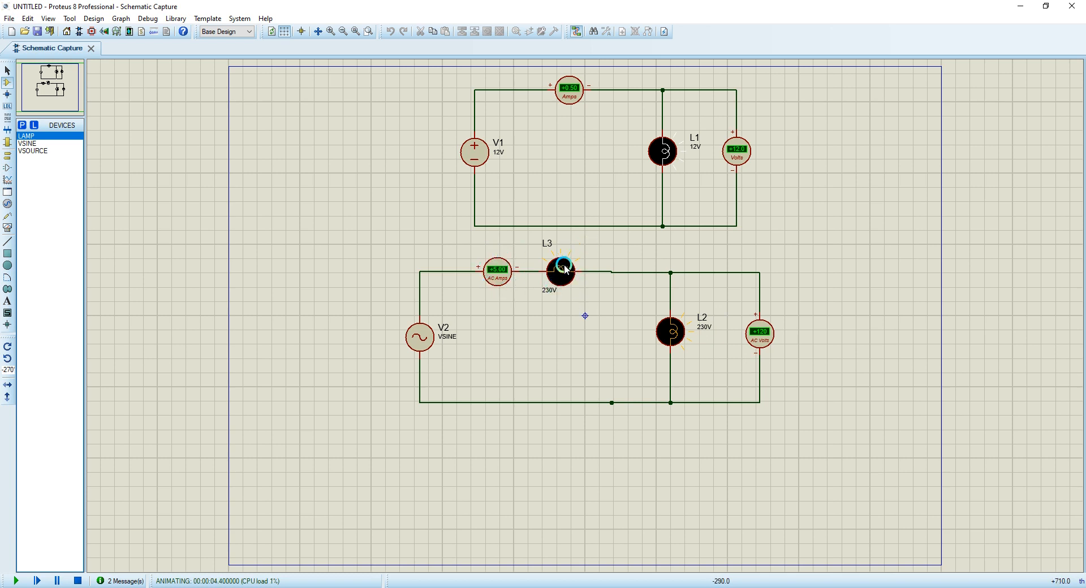
pyautogui.moveTo(760, 366)
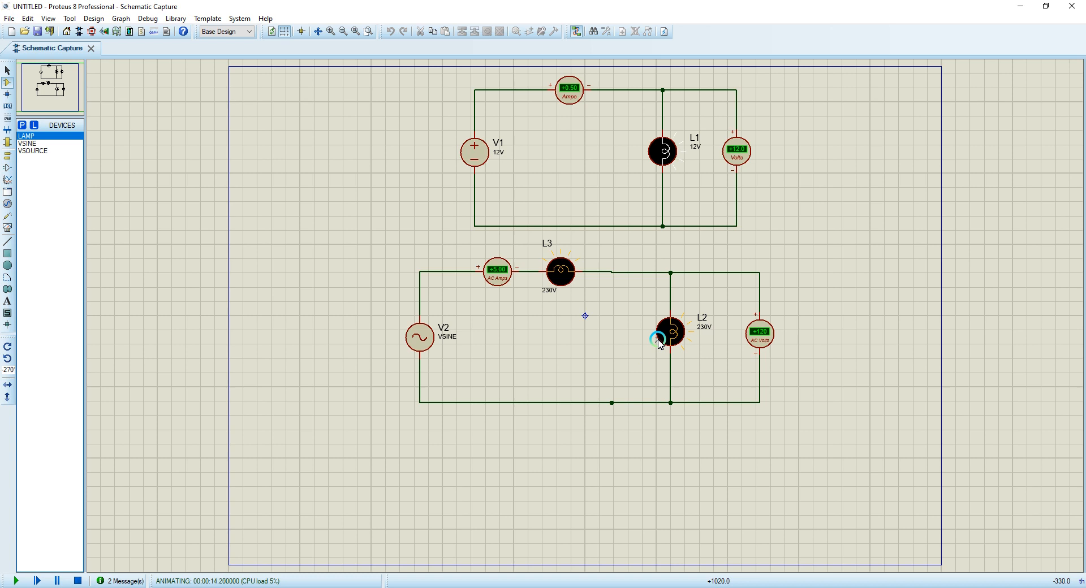
pyautogui.moveTo(676, 378)
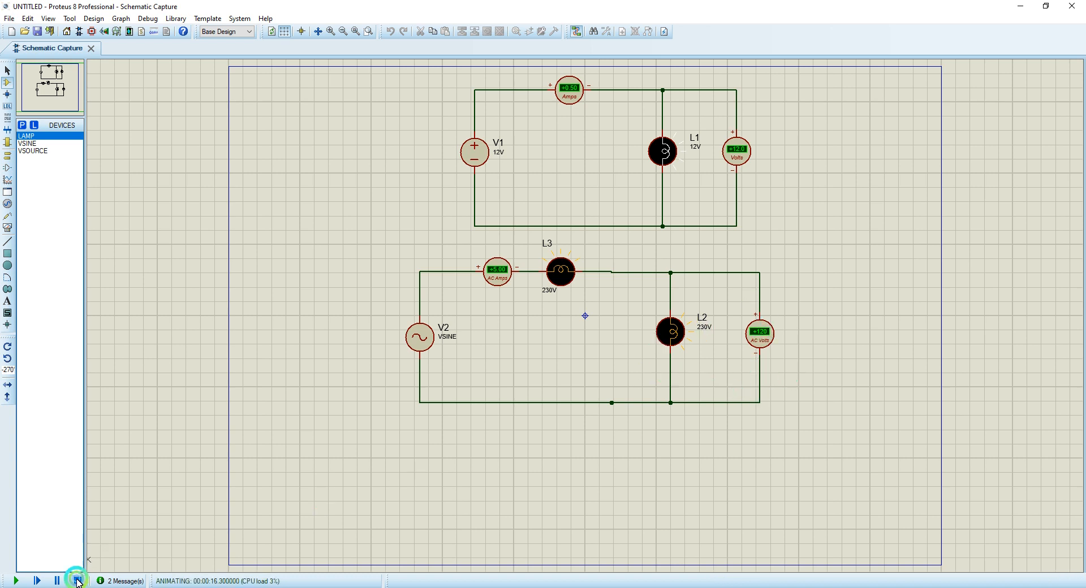
pyautogui.click(75, 581)
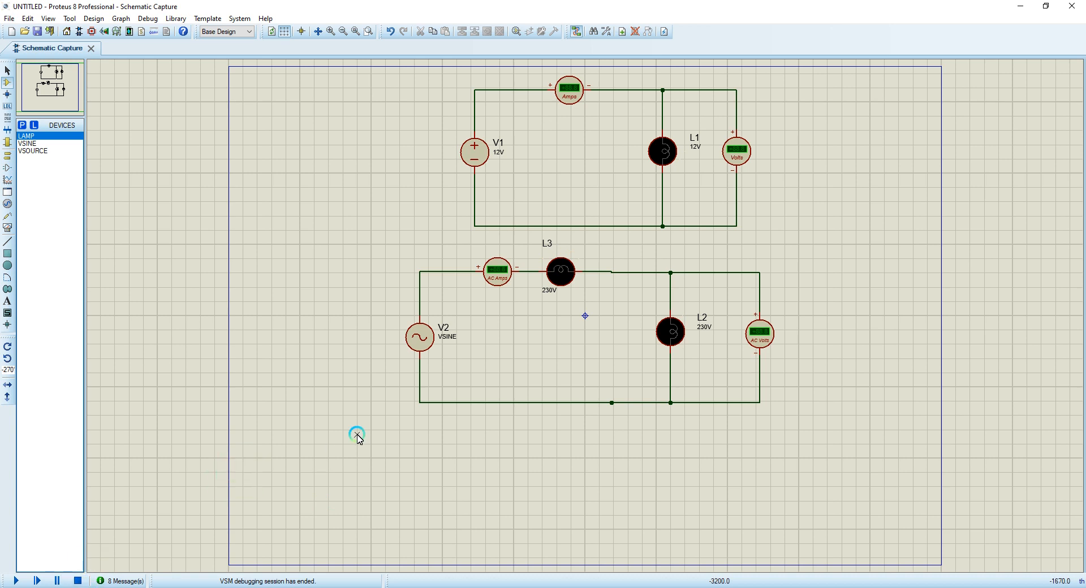
pyautogui.moveTo(552, 408)
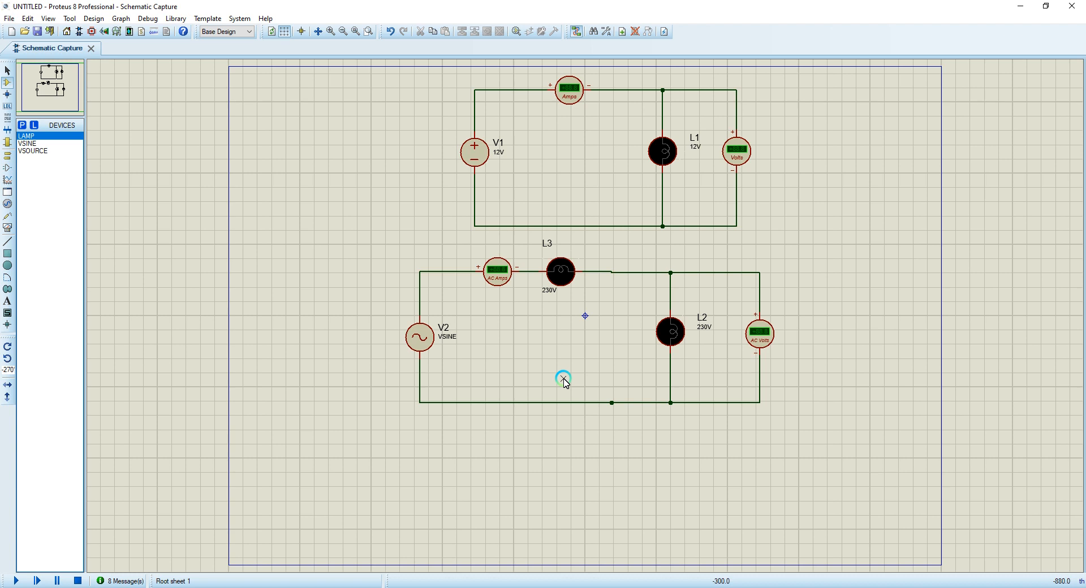
pyautogui.moveTo(919, 560)
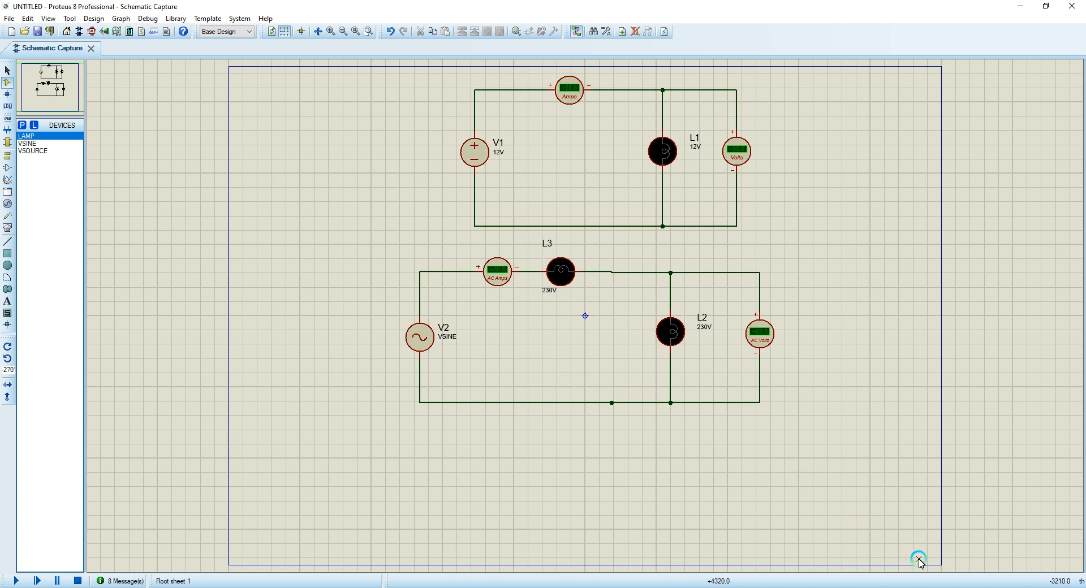